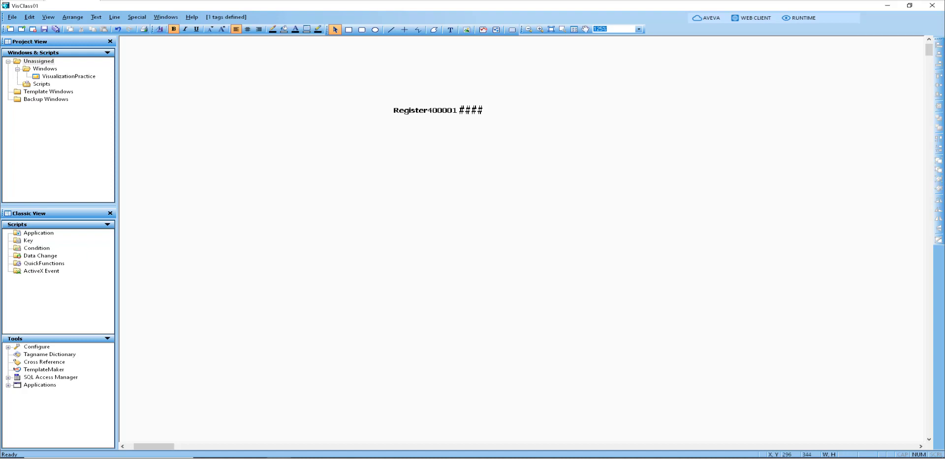
mouse_move(836, 237)
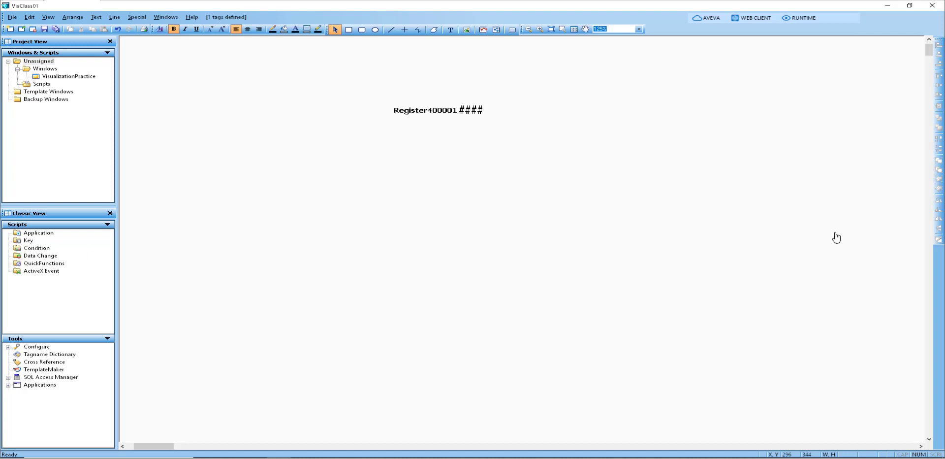
mouse_move(287, 25)
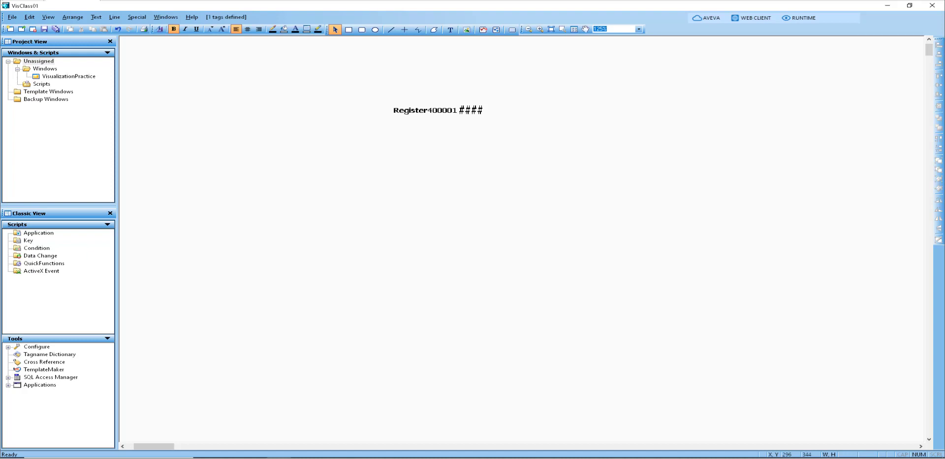
mouse_move(129, 21)
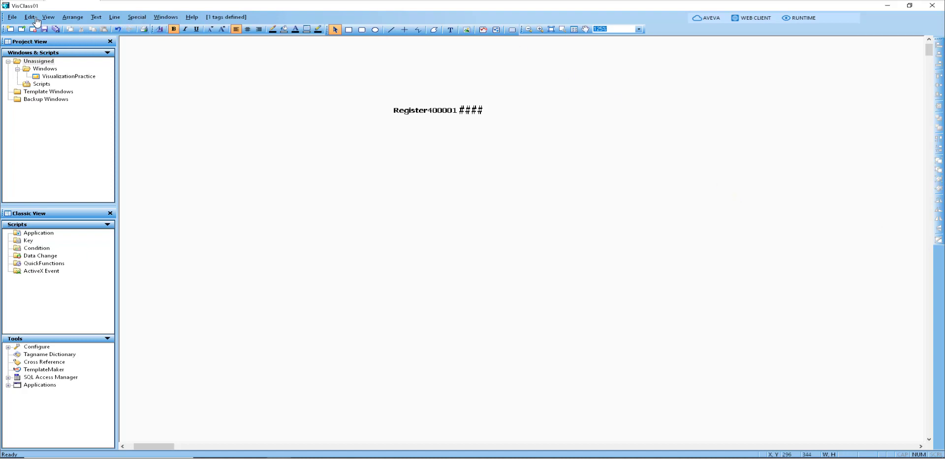
mouse_move(68, 78)
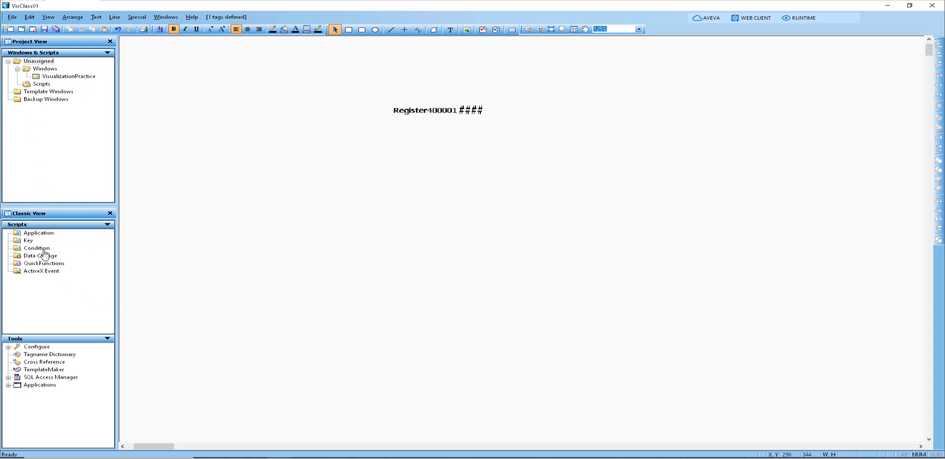
mouse_move(62, 167)
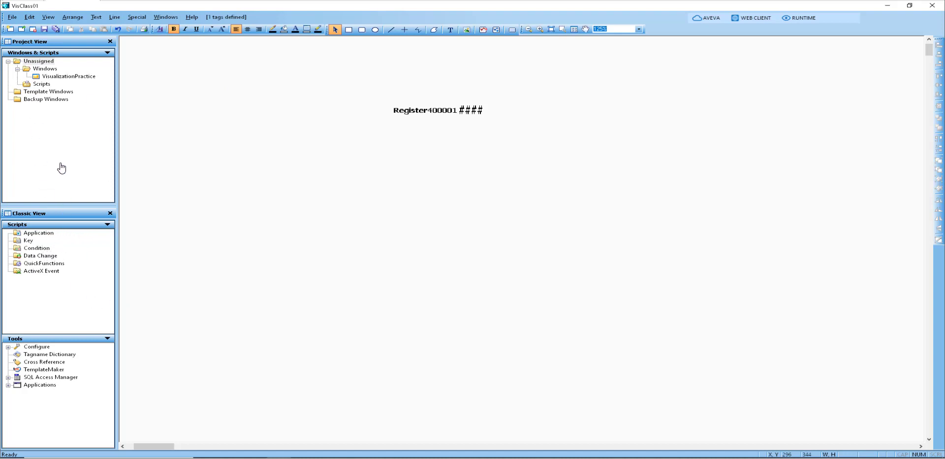
mouse_move(60, 190)
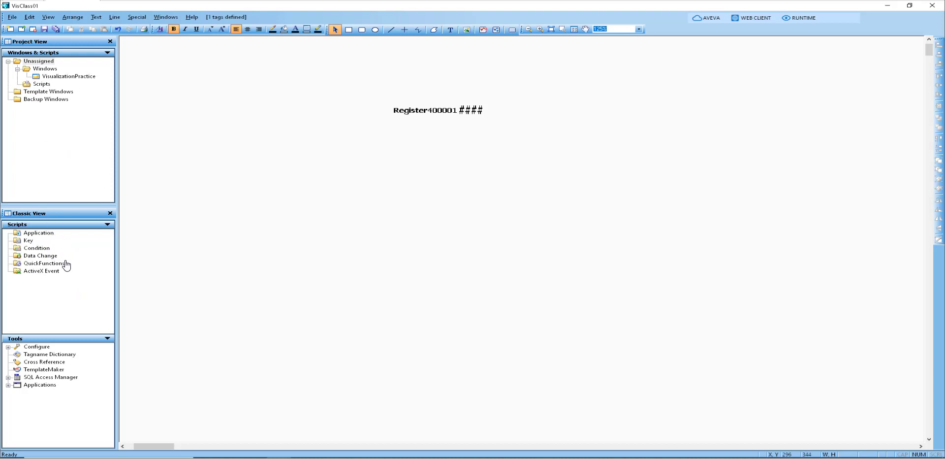
mouse_move(89, 342)
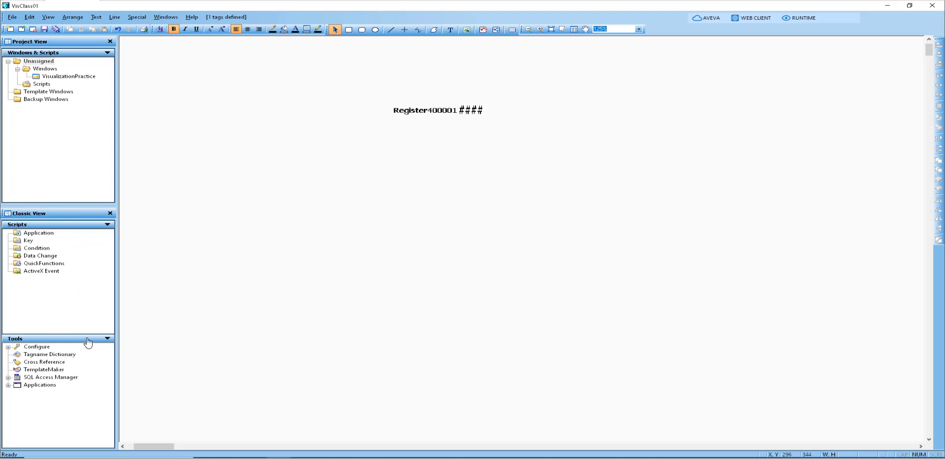
Open VisualizationPractice from the Windows list in the Project View tree.
double_click(67, 76)
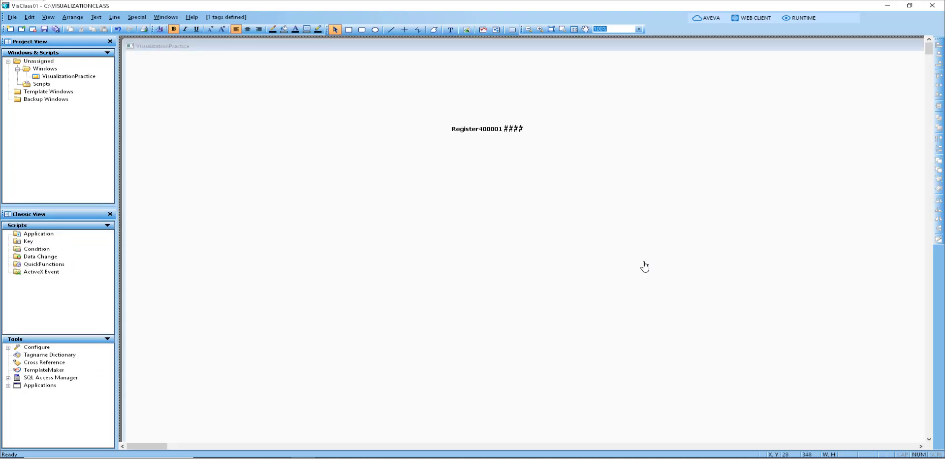
mouse_move(634, 253)
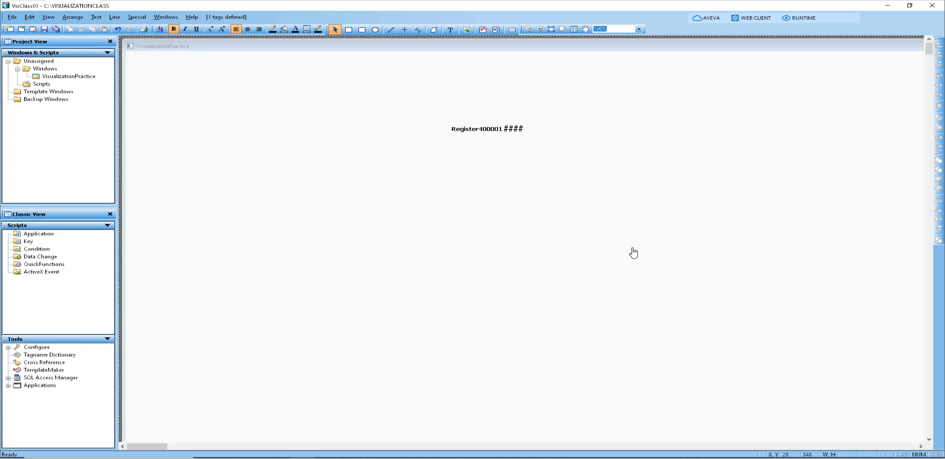
mouse_move(413, 343)
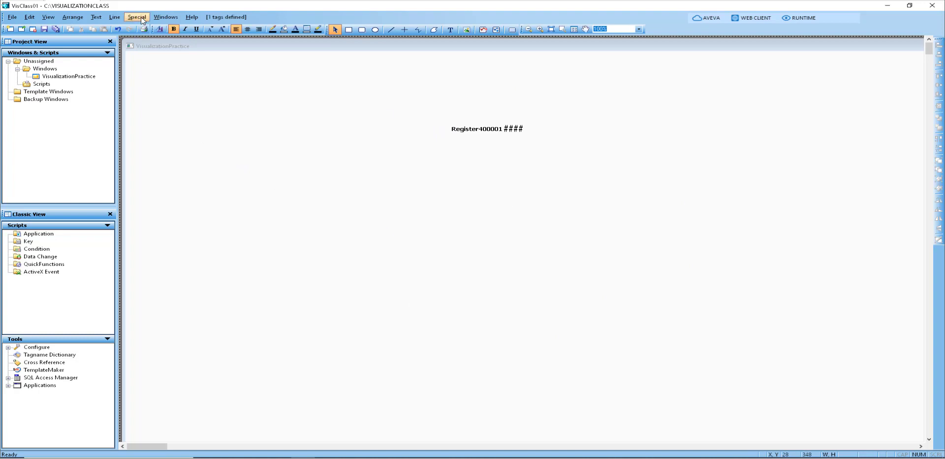
Open WindowMaker Properties from Special > Configure and cancel it without changes.
left_click(137, 16)
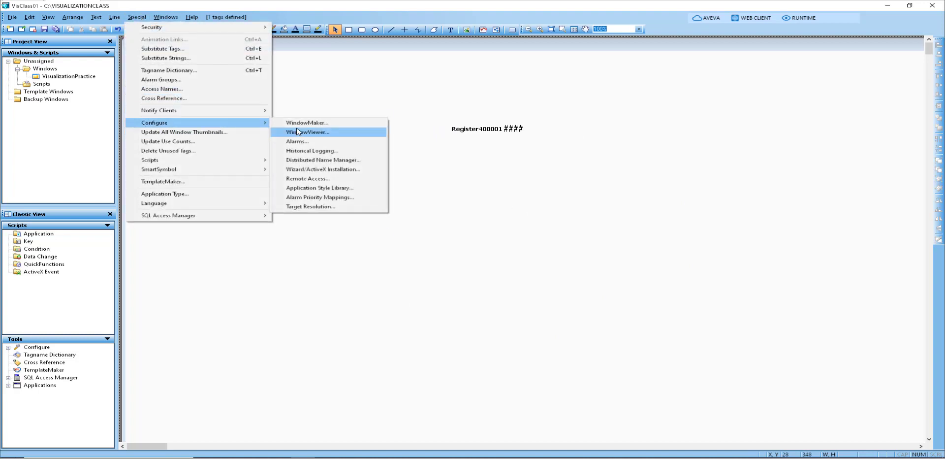
left_click(307, 123)
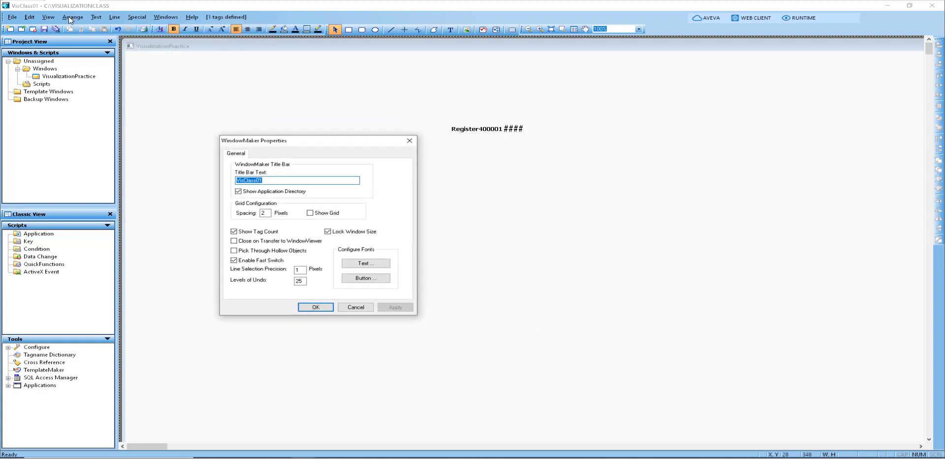
mouse_move(195, 110)
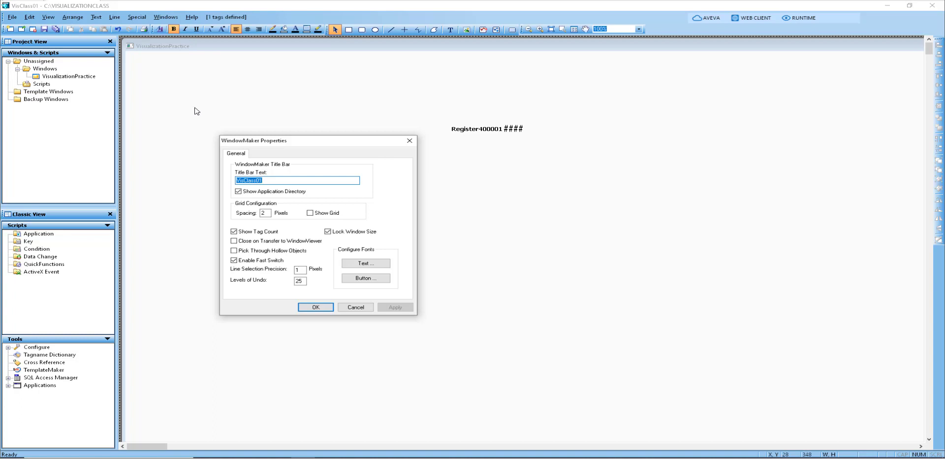
left_click(315, 306)
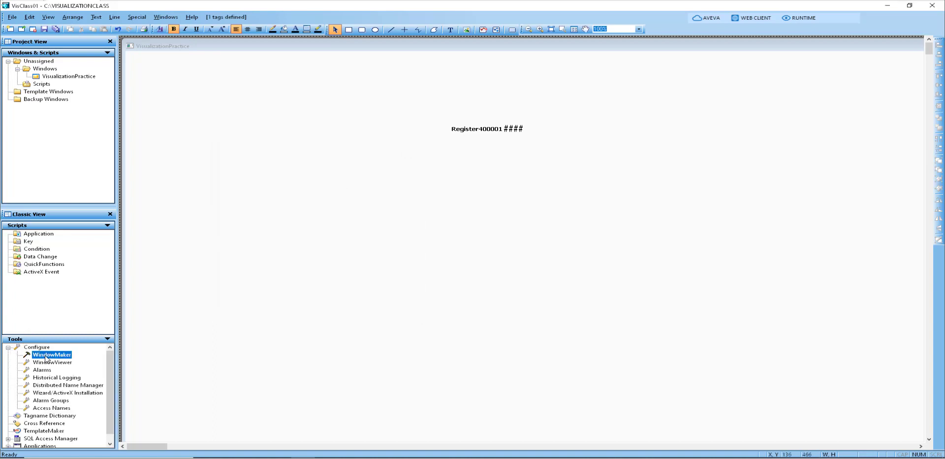
Reopen WindowMaker Properties and switch Show Application Directory off, then back on.
double_click(51, 354)
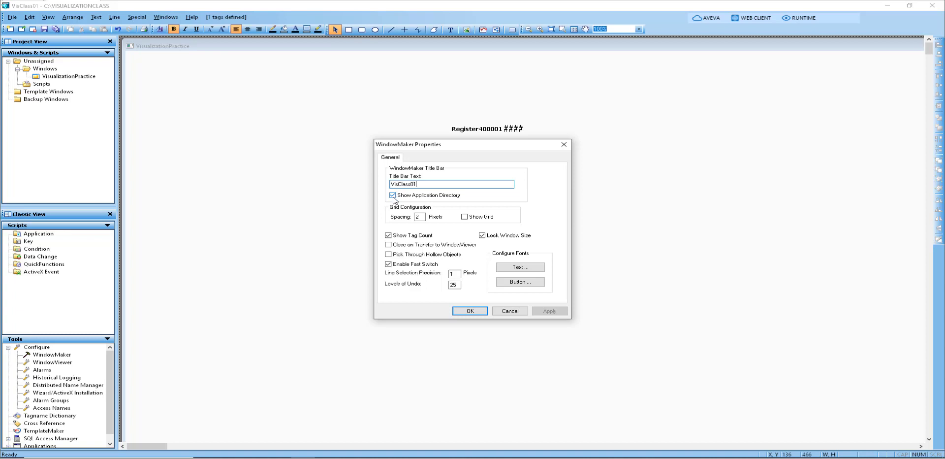
left_click(392, 194)
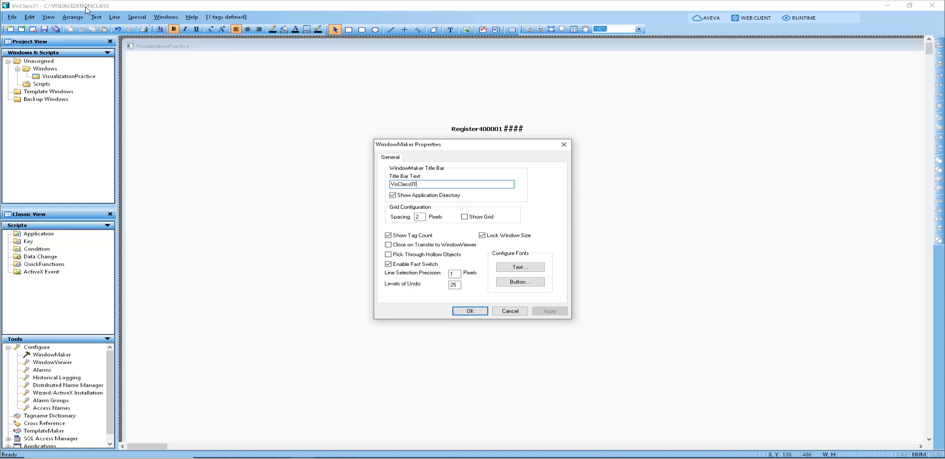
mouse_move(48, 11)
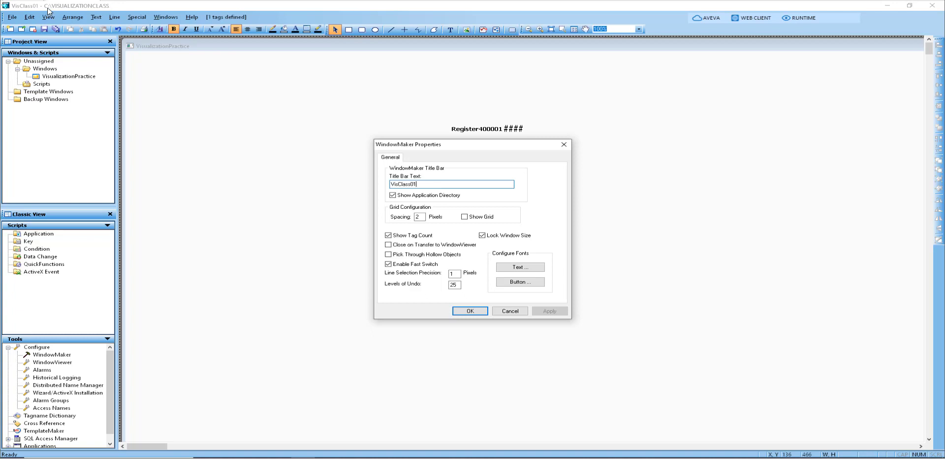
mouse_move(261, 142)
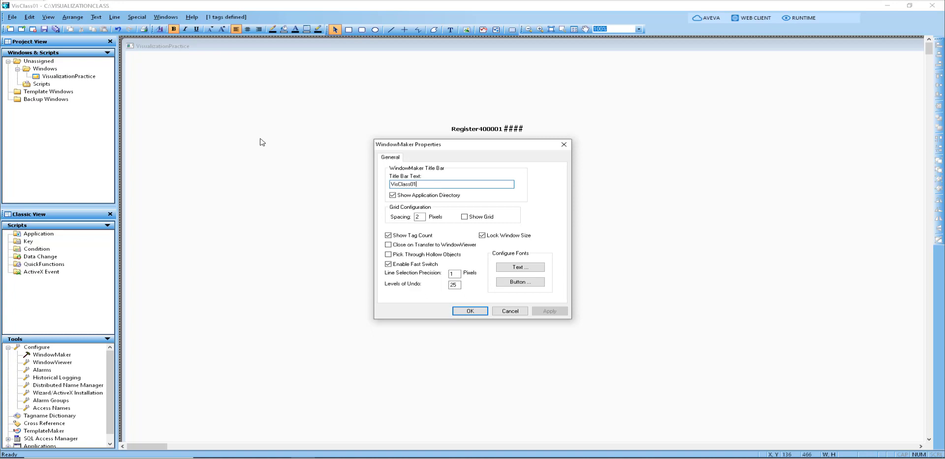
mouse_move(307, 109)
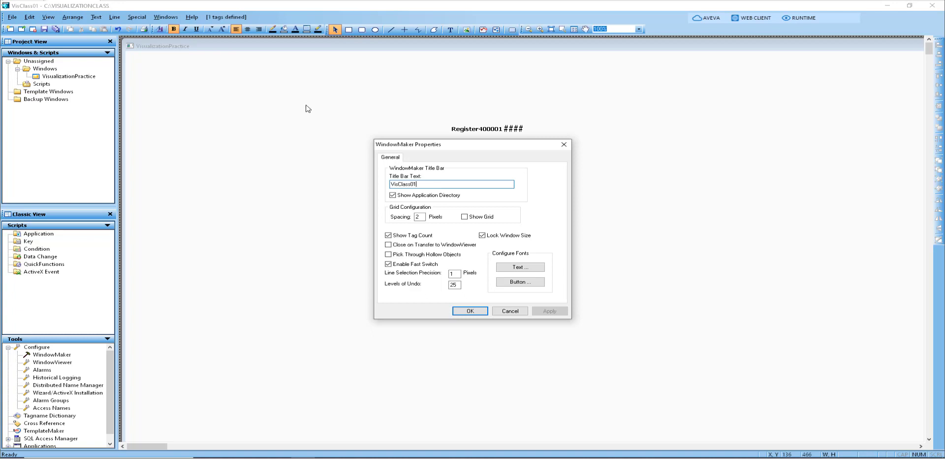
mouse_move(509, 216)
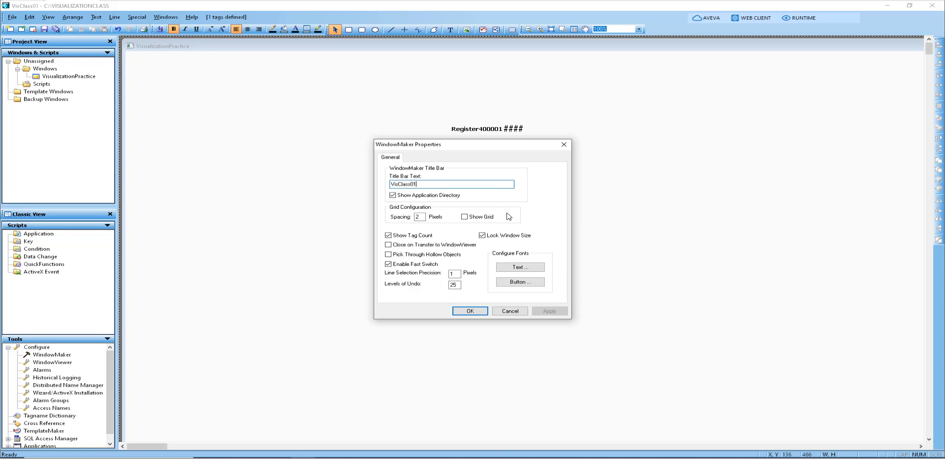
mouse_move(497, 212)
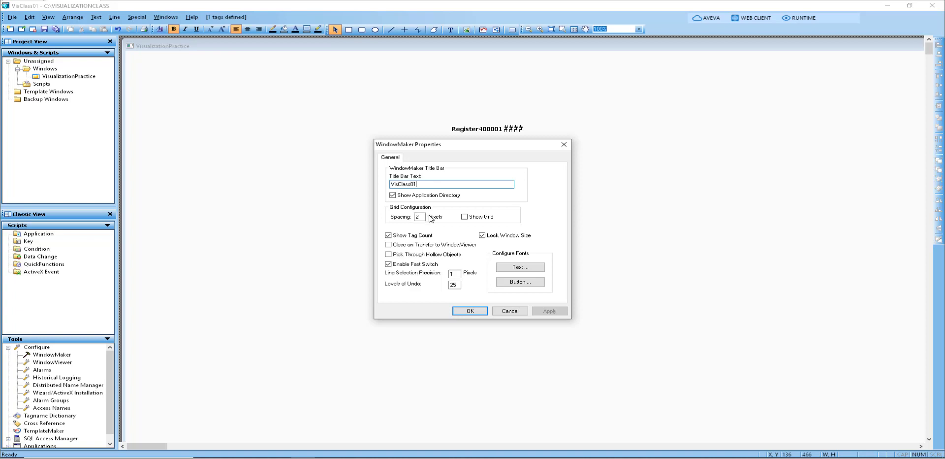
left_click(392, 195)
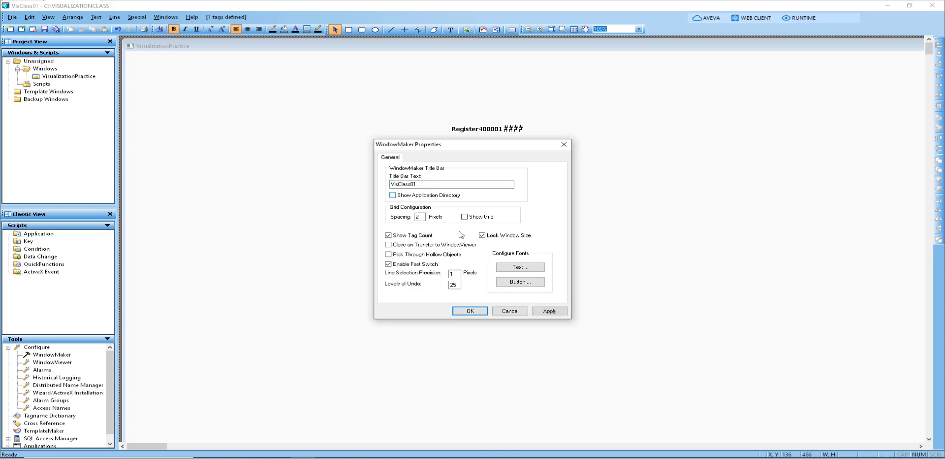
left_click(548, 310)
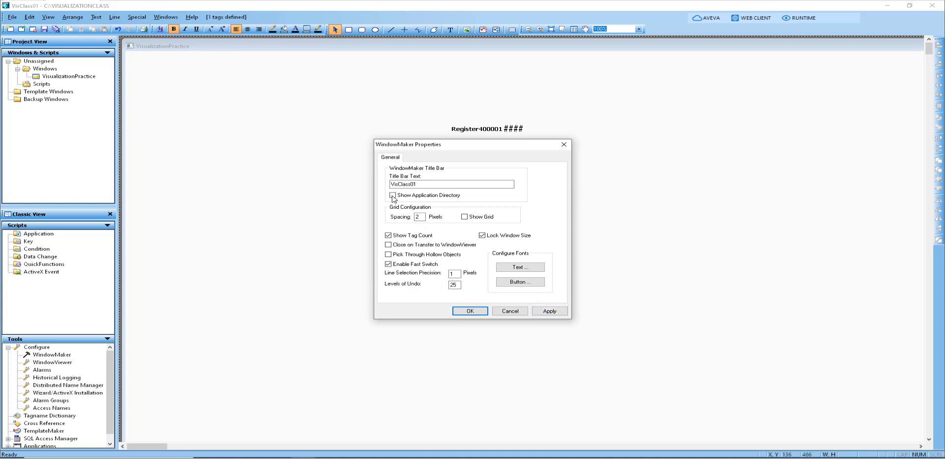
left_click(392, 195)
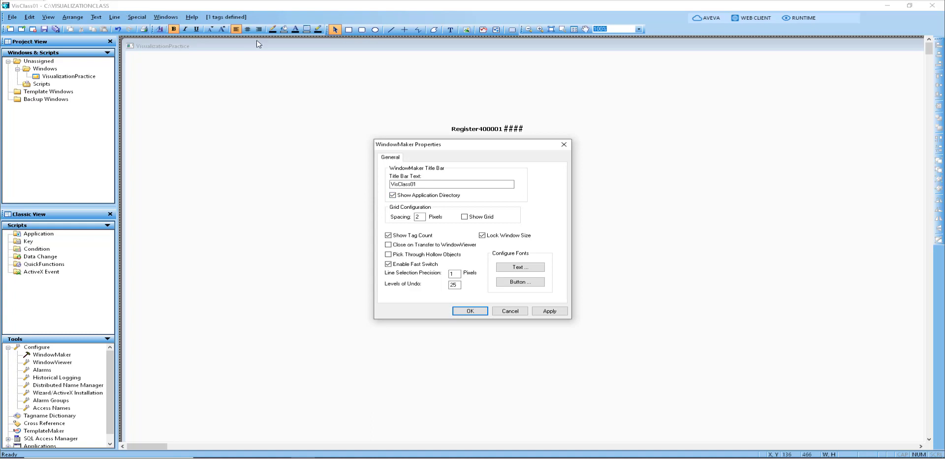
mouse_move(432, 155)
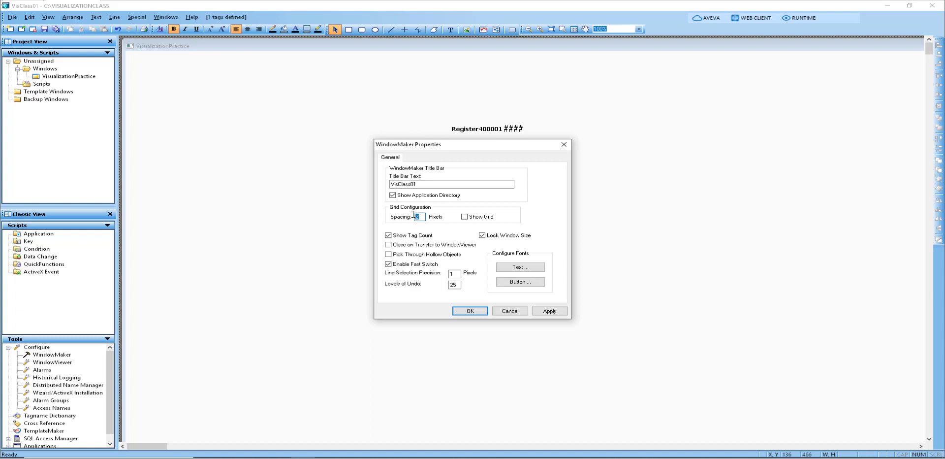
Show the grid at 10-pixel spacing, apply, acknowledge the restart notice, and click OK.
type("10")
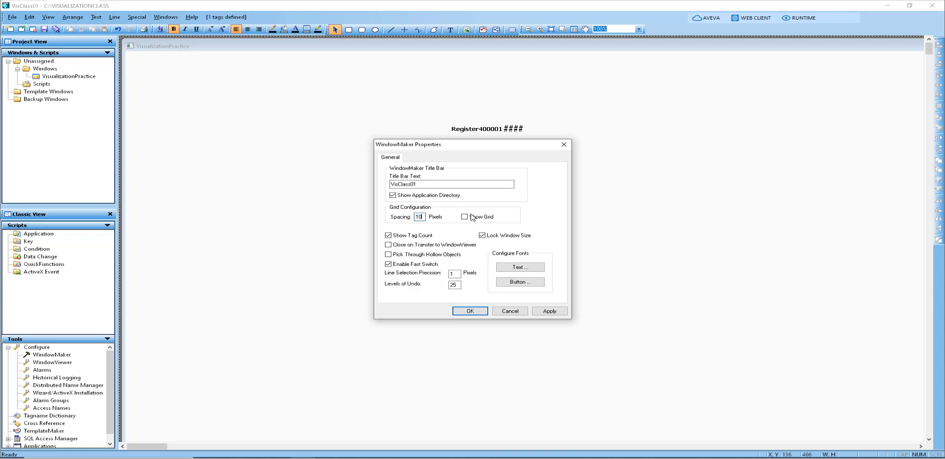
left_click(549, 311)
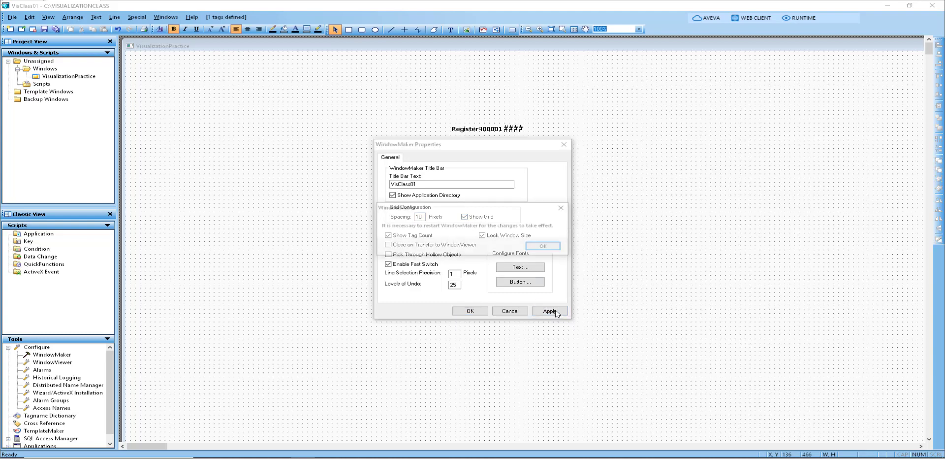
left_click(549, 311)
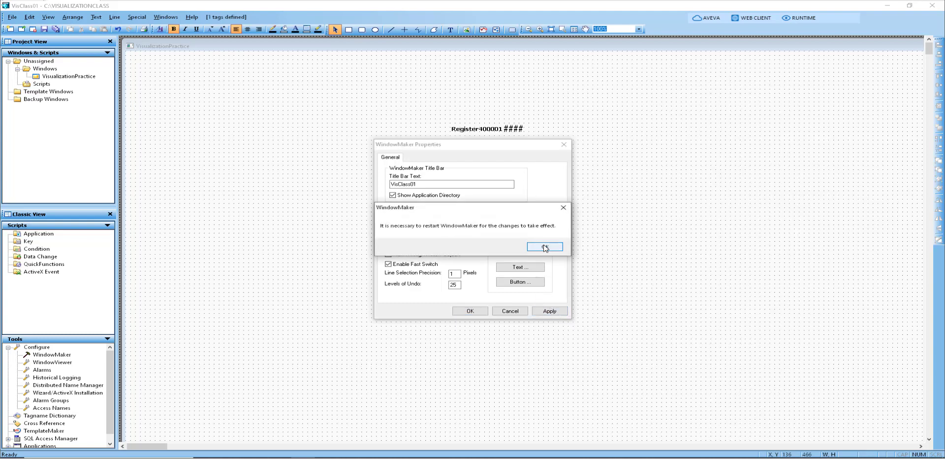
left_click(543, 247)
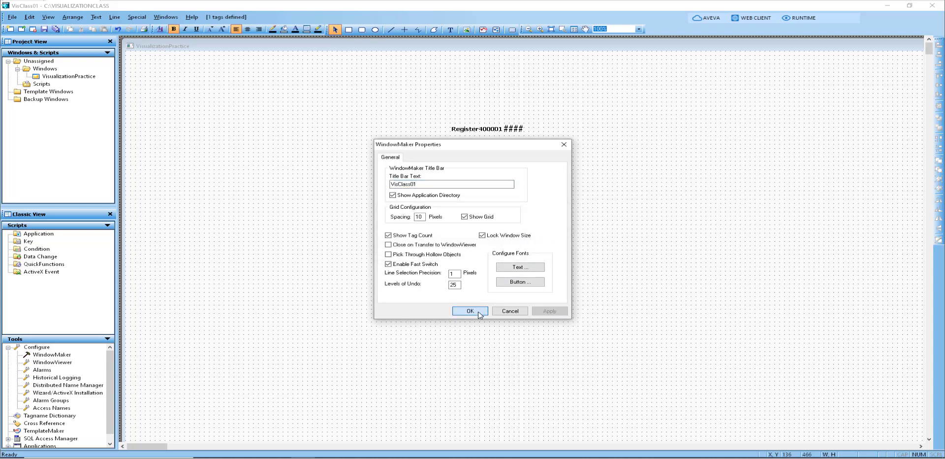
left_click(471, 311)
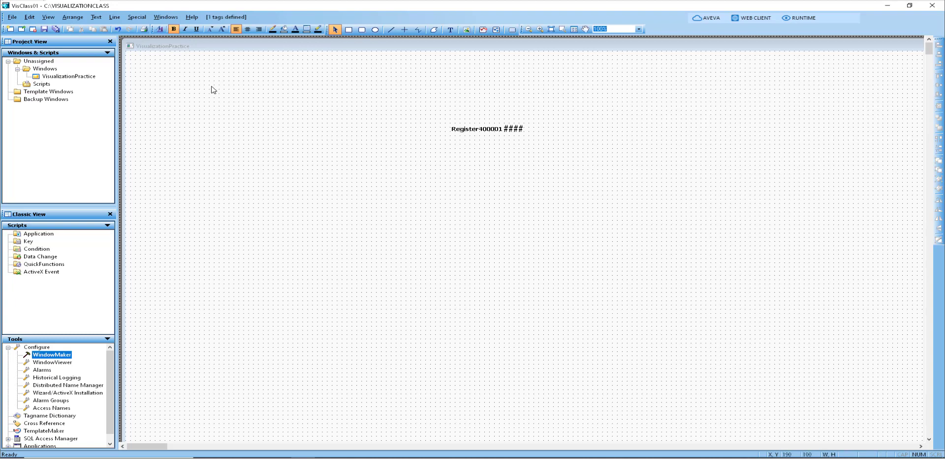
mouse_move(178, 93)
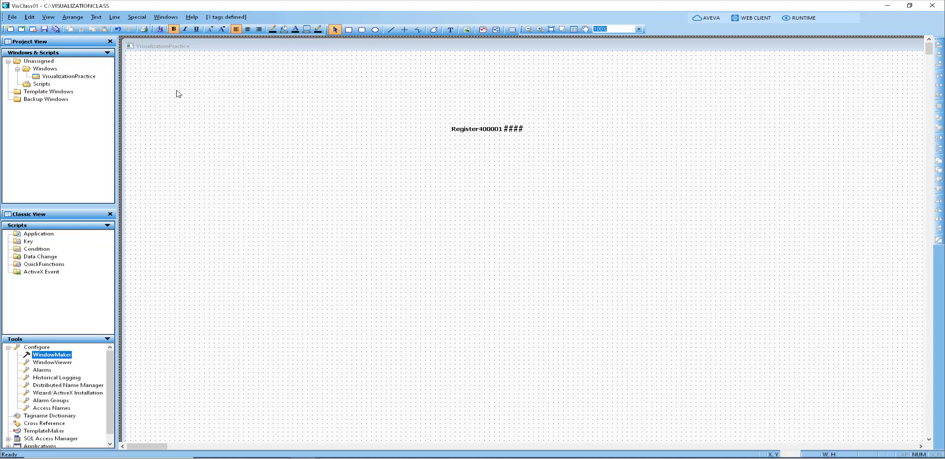
left_click(72, 17)
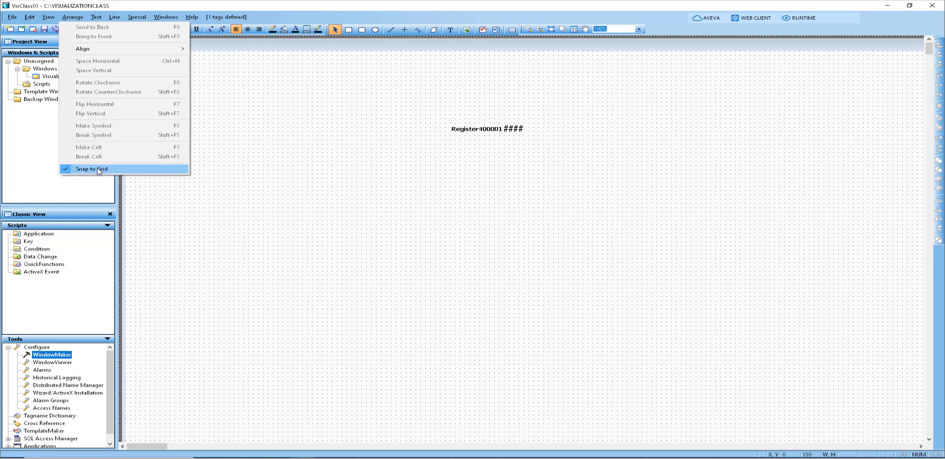
left_click(91, 169)
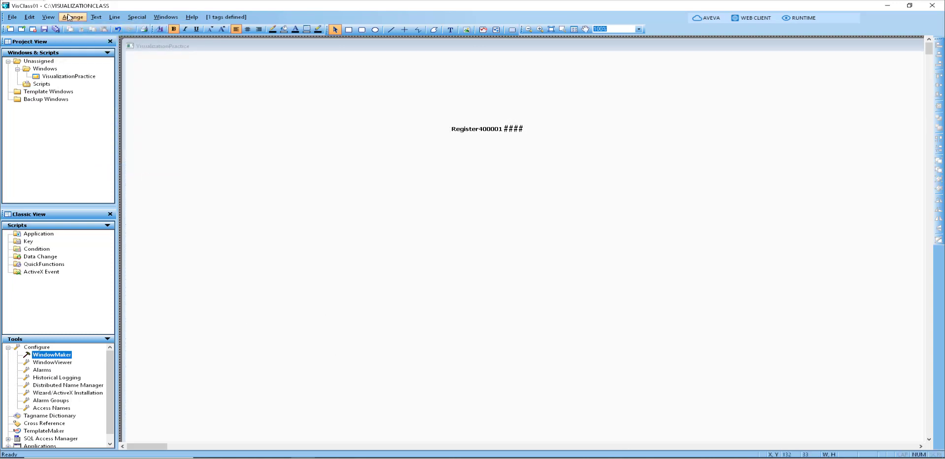
left_click(72, 17)
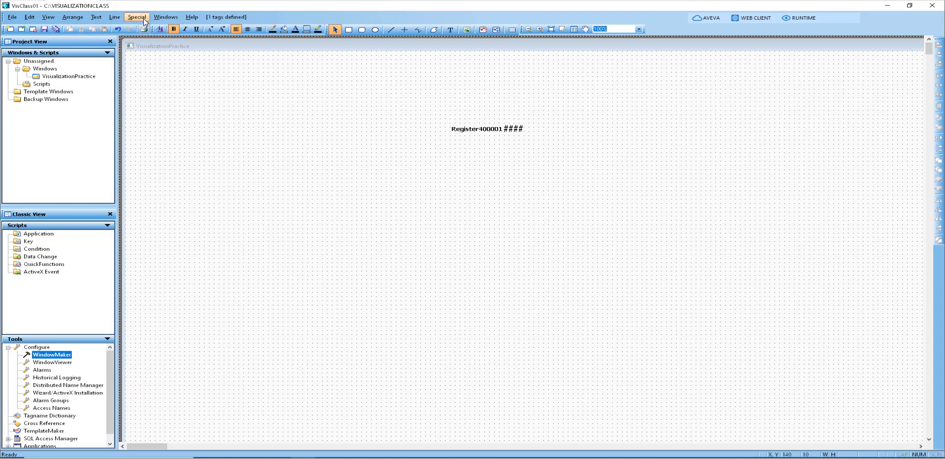
Turn off Show Grid, set grid spacing to 2 pixels, and apply the settings.
left_click(137, 16)
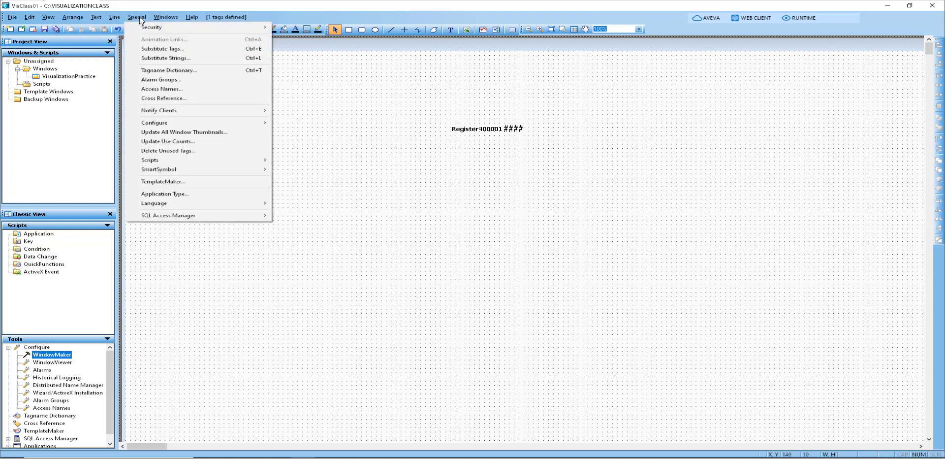
mouse_move(180, 123)
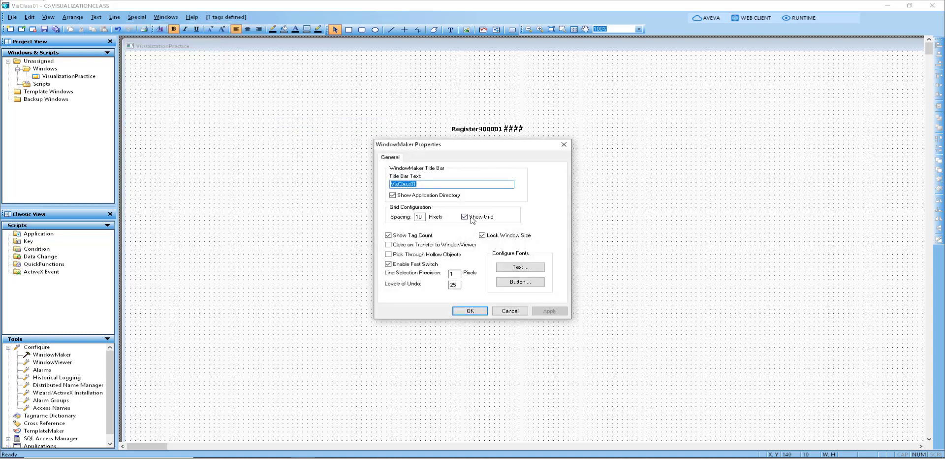
left_click(465, 216)
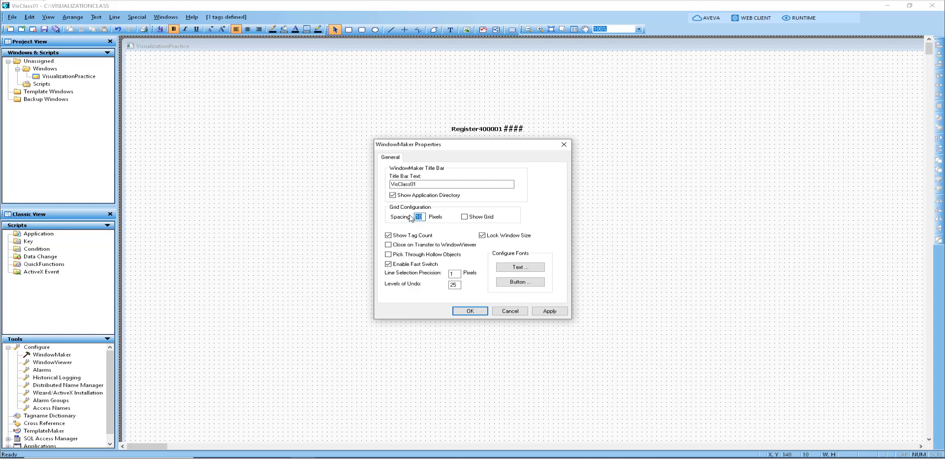
type("2")
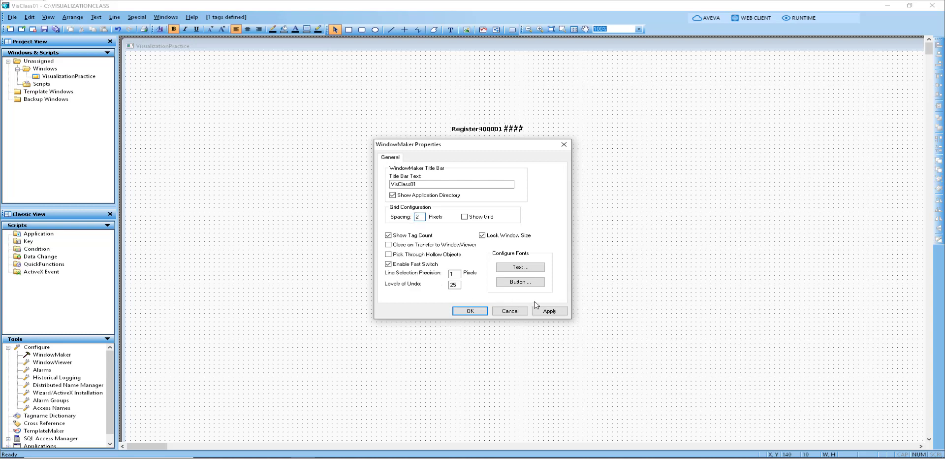
left_click(465, 217)
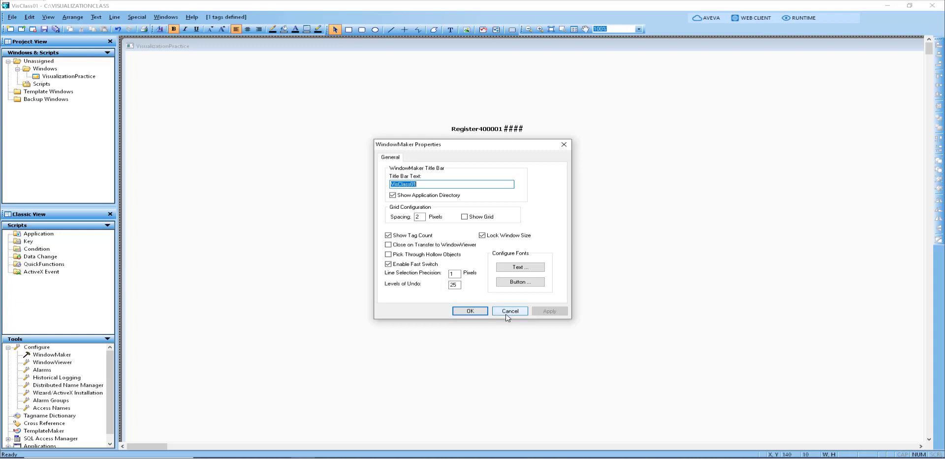
mouse_move(471, 311)
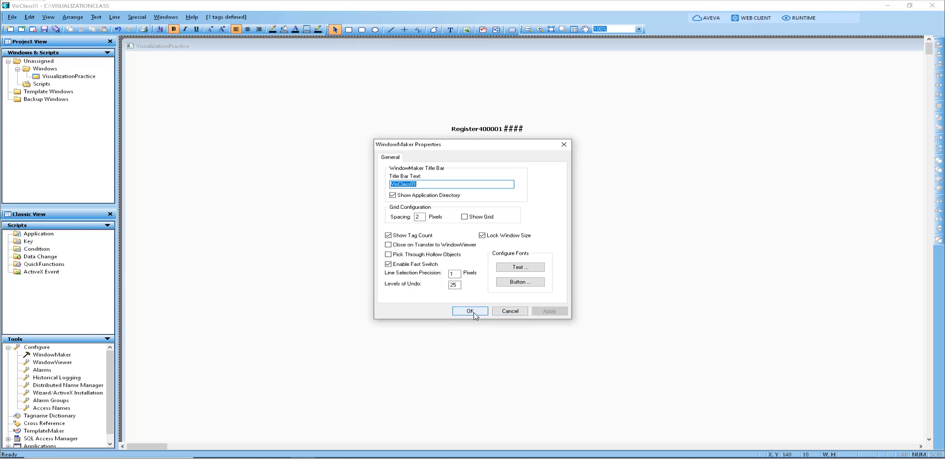
left_click(389, 236)
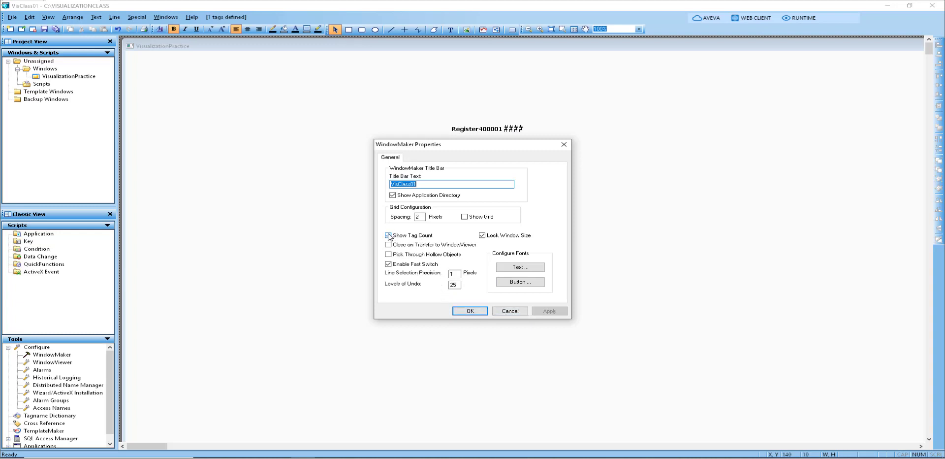
left_click(388, 235)
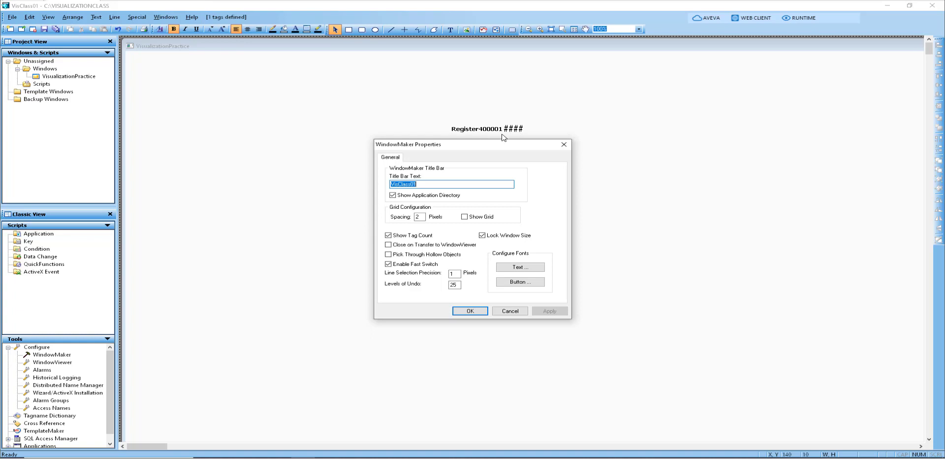
mouse_move(583, 151)
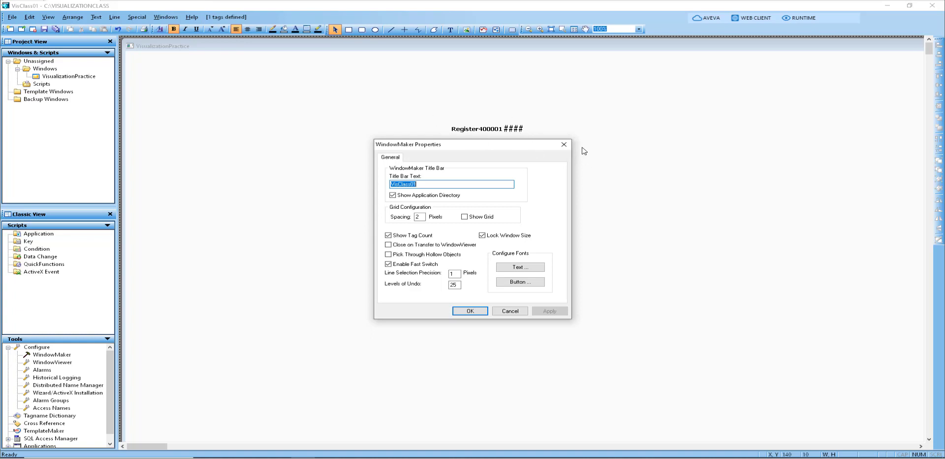
mouse_move(573, 161)
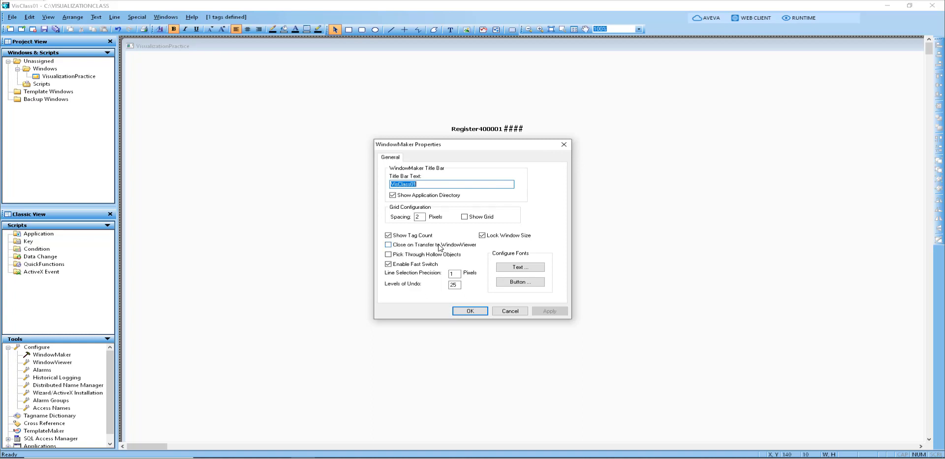
left_click(388, 245)
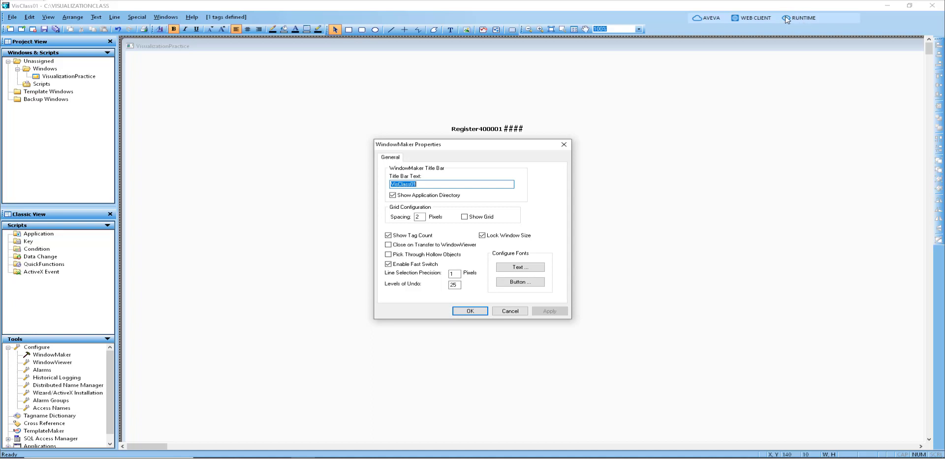
mouse_move(808, 20)
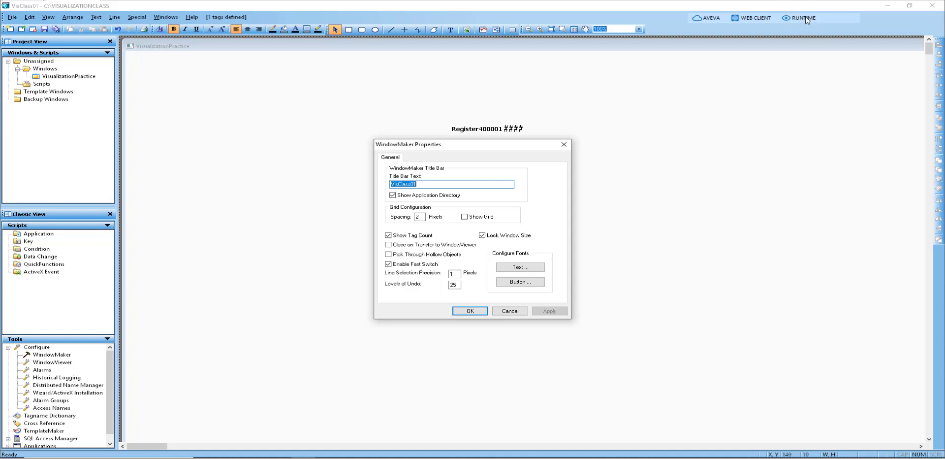
mouse_move(809, 27)
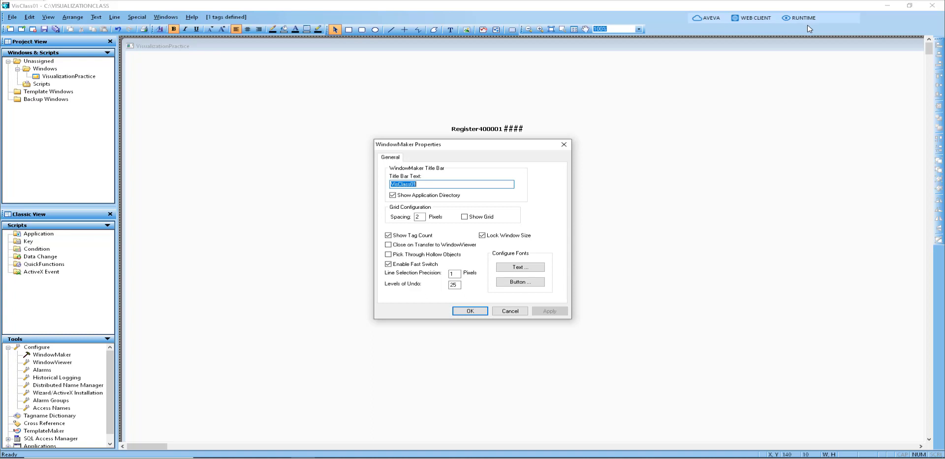
mouse_move(435, 270)
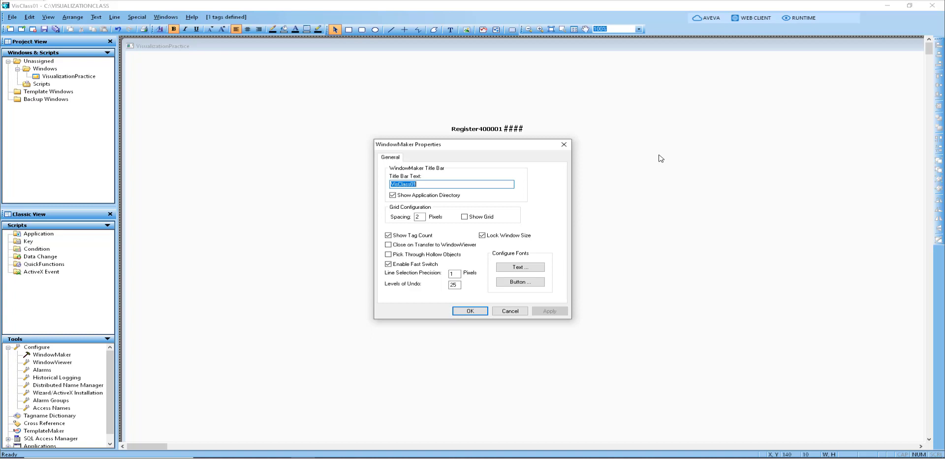
mouse_move(630, 161)
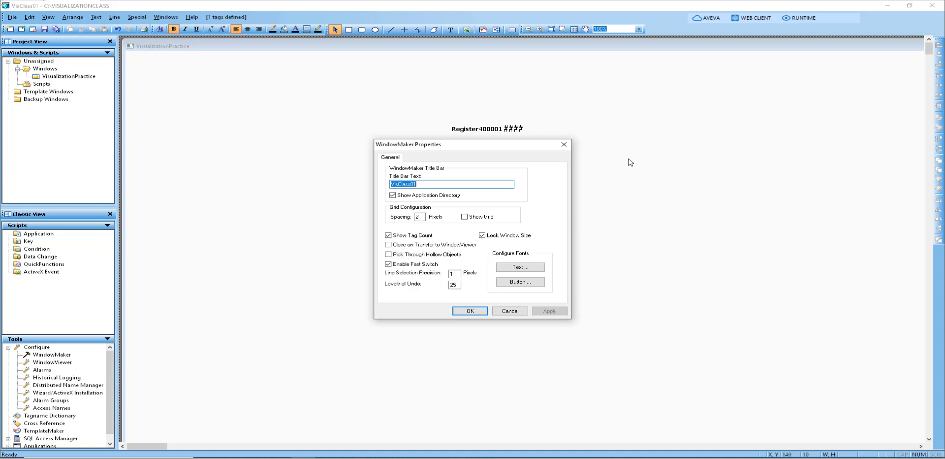
mouse_move(339, 212)
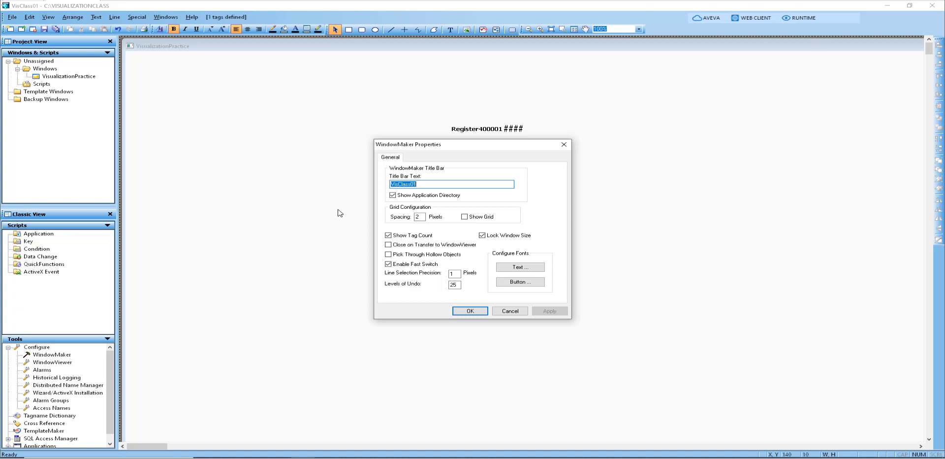
mouse_move(351, 188)
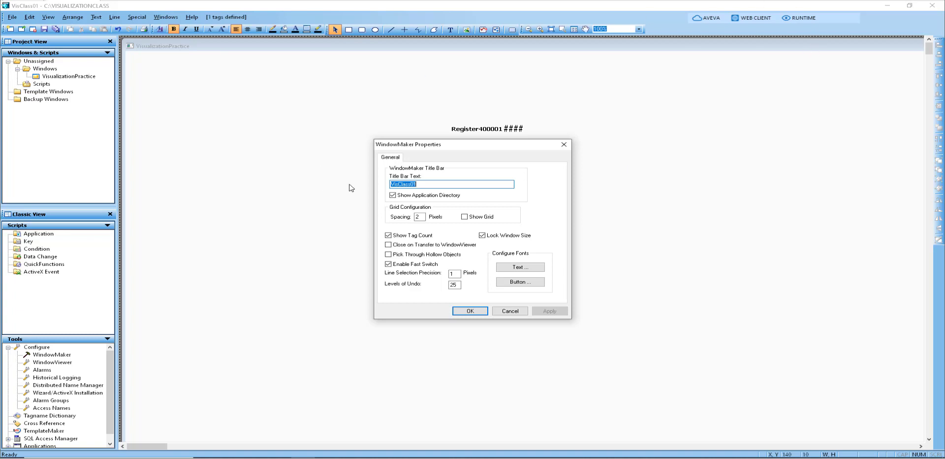
mouse_move(531, 317)
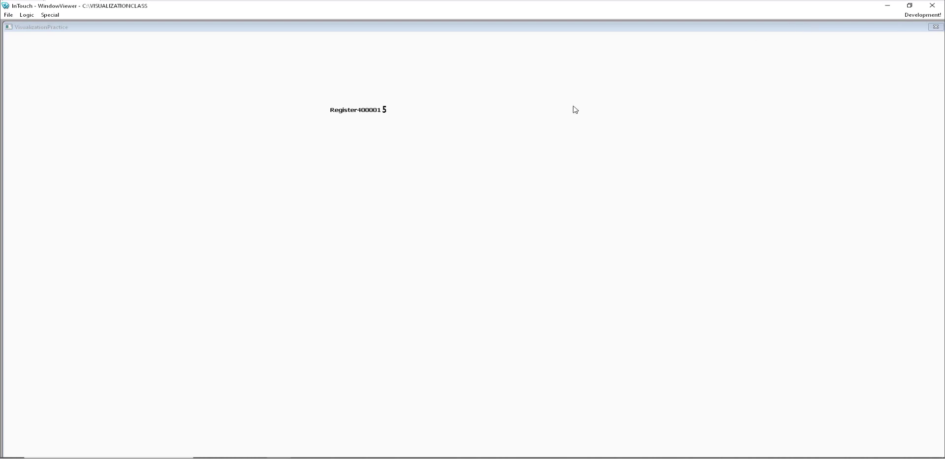
mouse_move(378, 121)
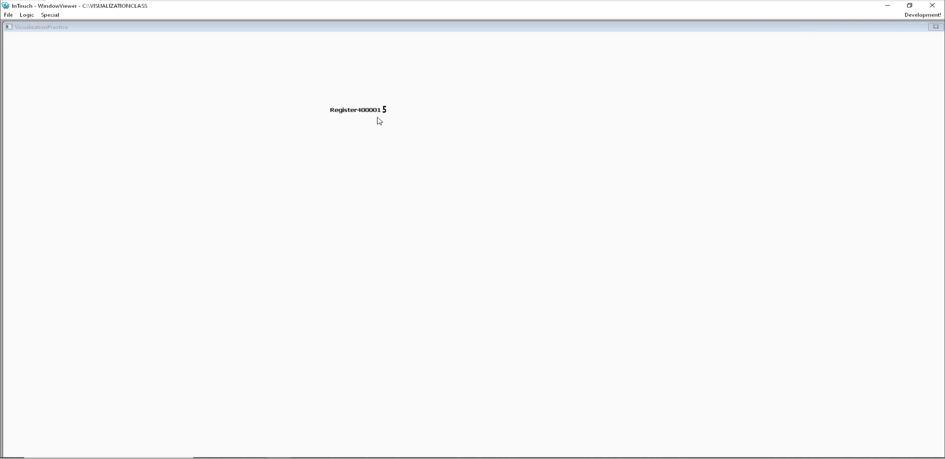
mouse_move(386, 117)
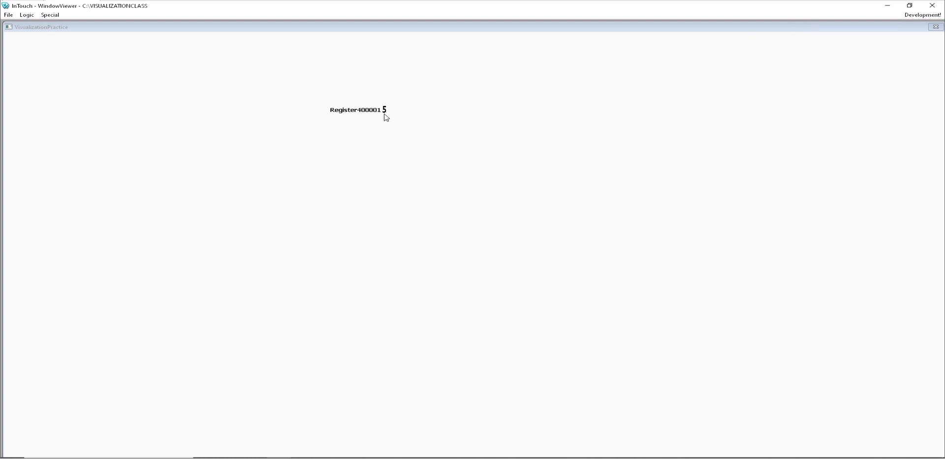
mouse_move(373, 121)
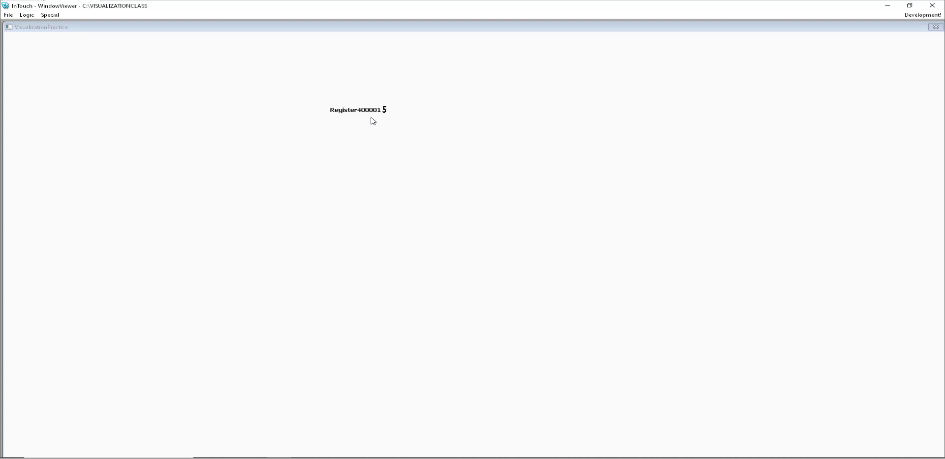
mouse_move(367, 123)
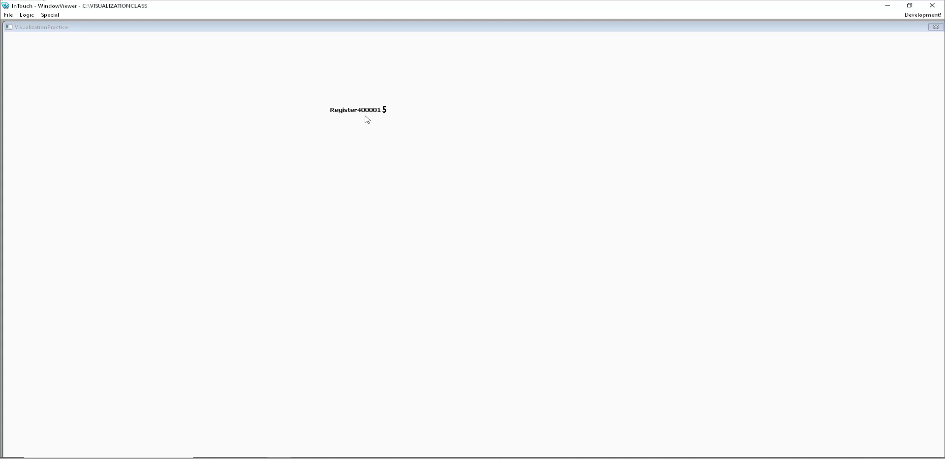
mouse_move(370, 112)
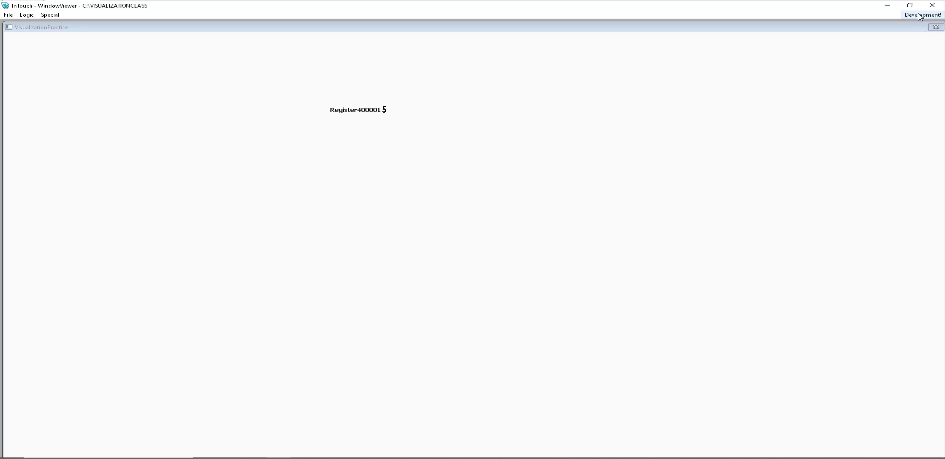
mouse_move(919, 18)
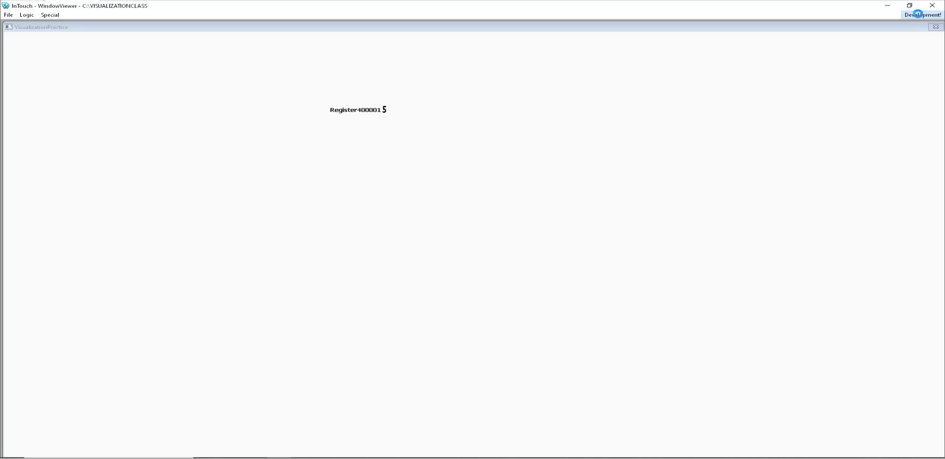
Switch back to Development and reopen the WindowMaker Properties dialog.
left_click(922, 14)
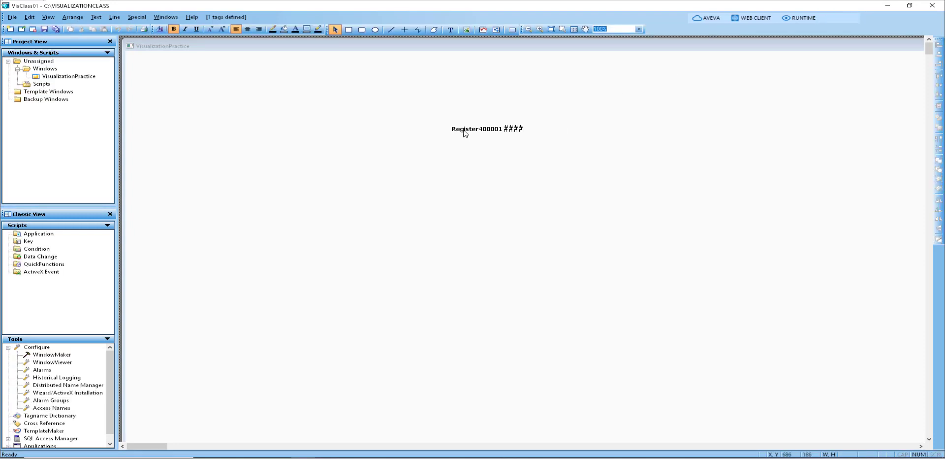
mouse_move(87, 72)
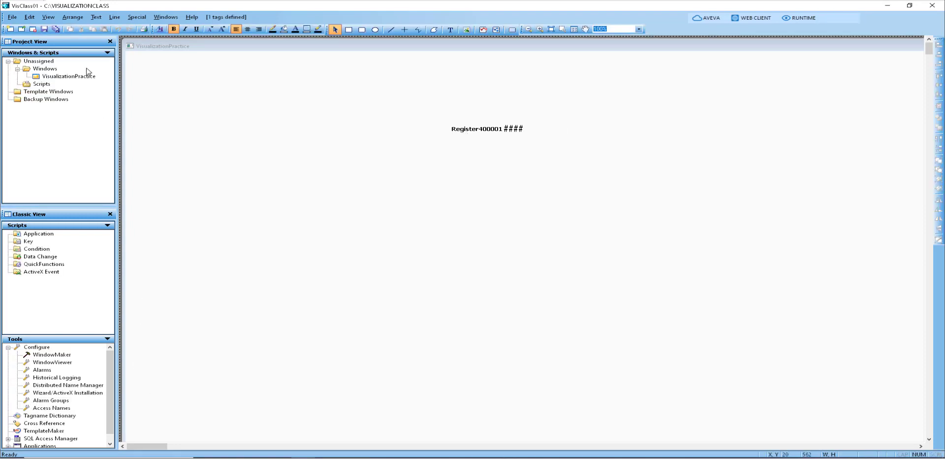
left_click(136, 16)
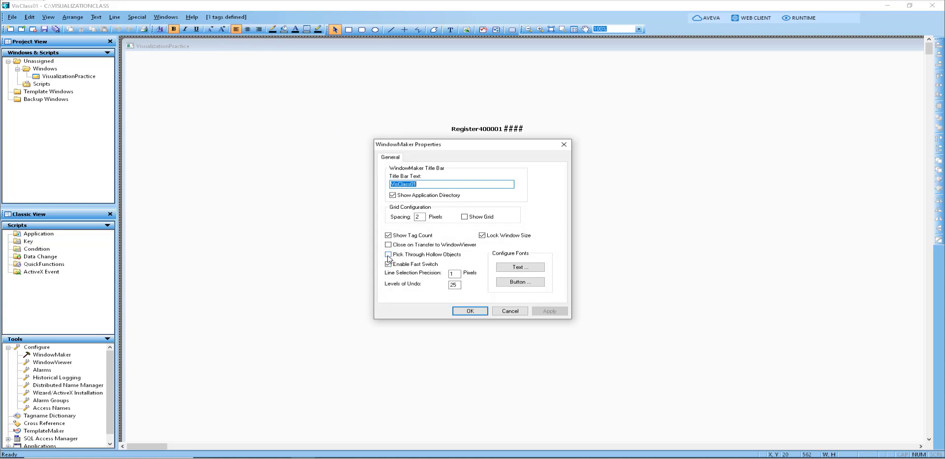
left_click(388, 255)
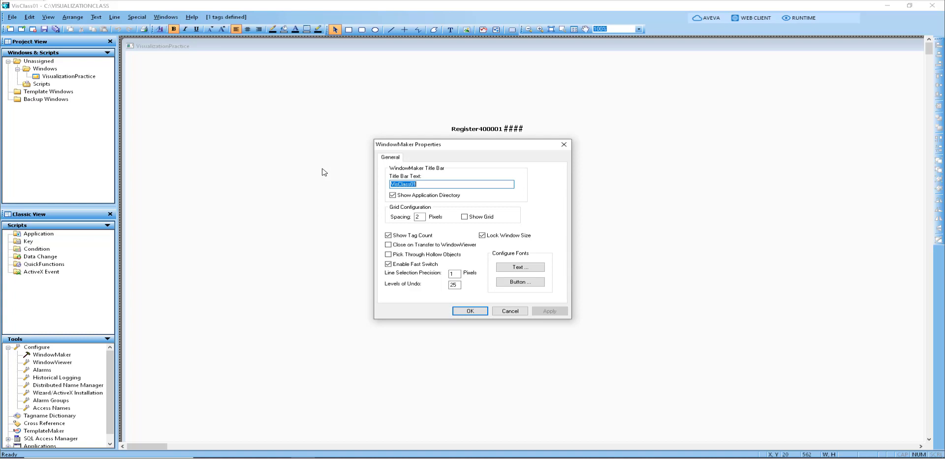
mouse_move(263, 34)
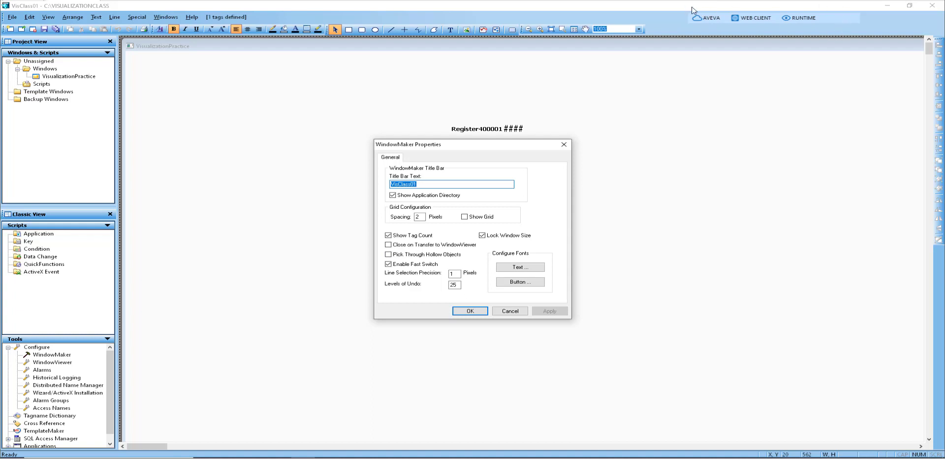
mouse_move(682, 25)
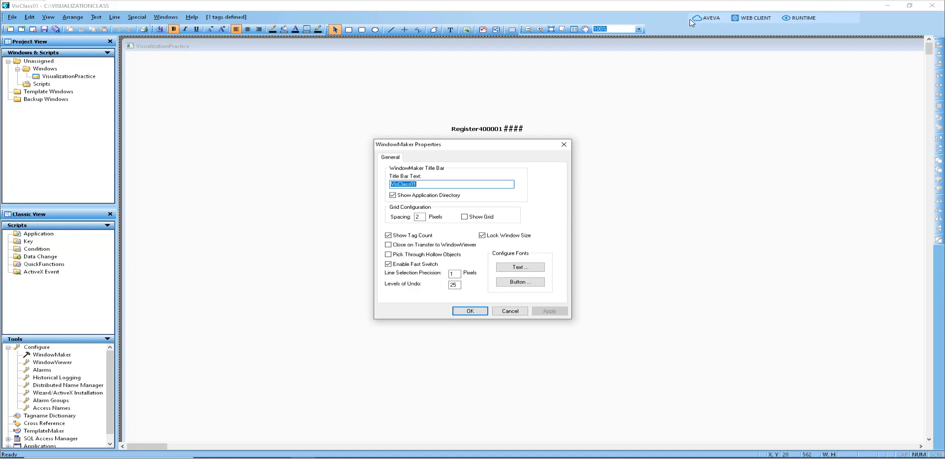
mouse_move(774, 27)
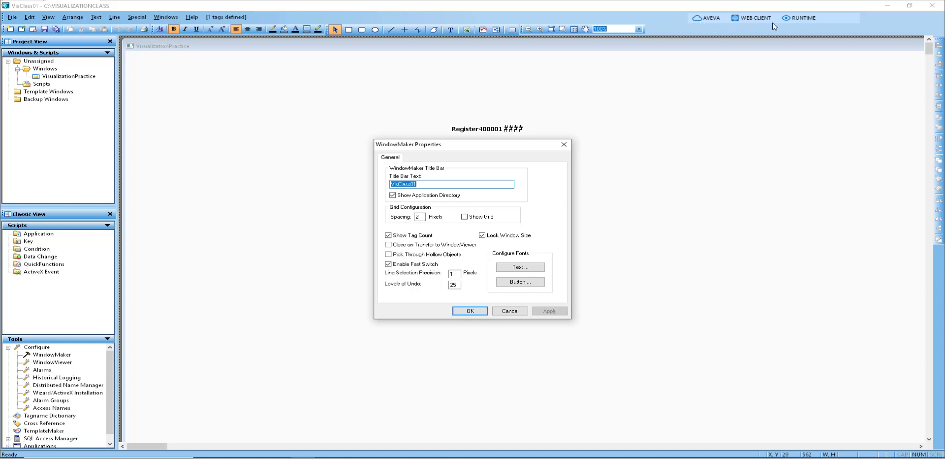
mouse_move(801, 4)
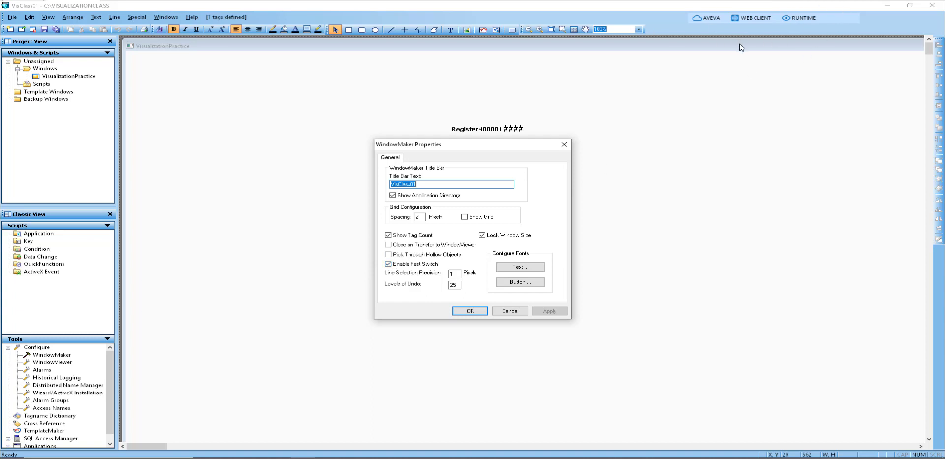
mouse_move(935, 17)
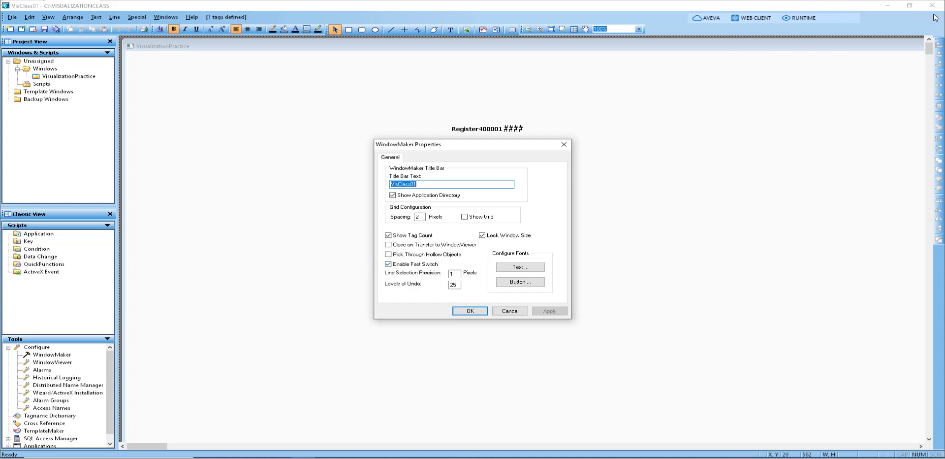
mouse_move(308, 240)
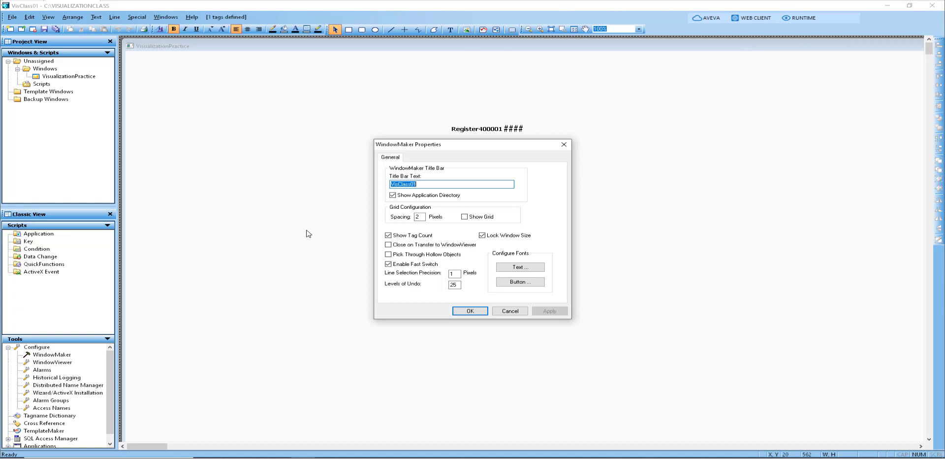
left_click(389, 254)
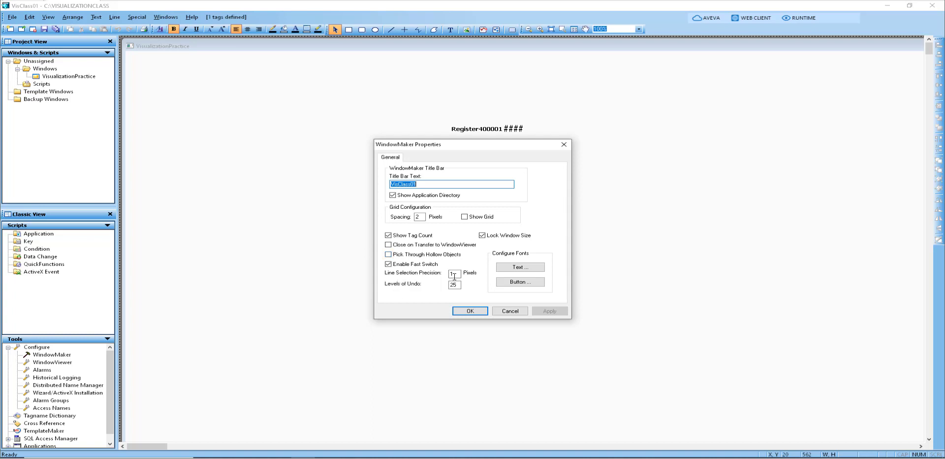
left_click(453, 273)
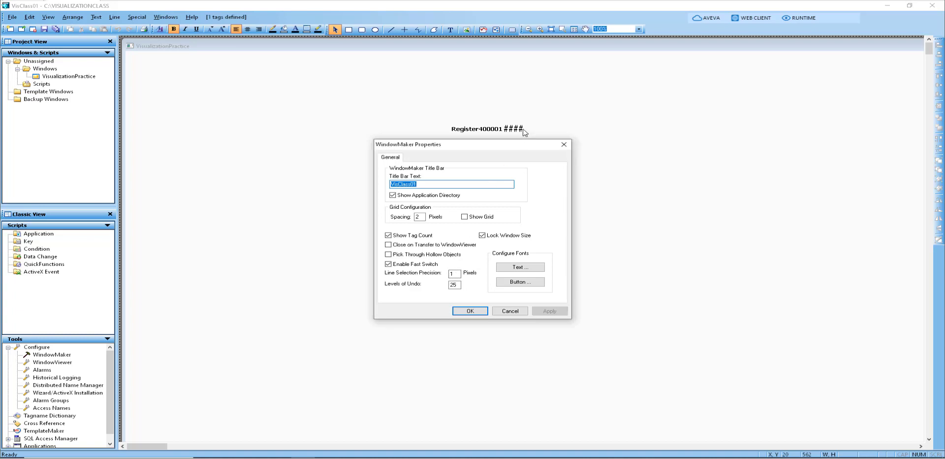
mouse_move(475, 252)
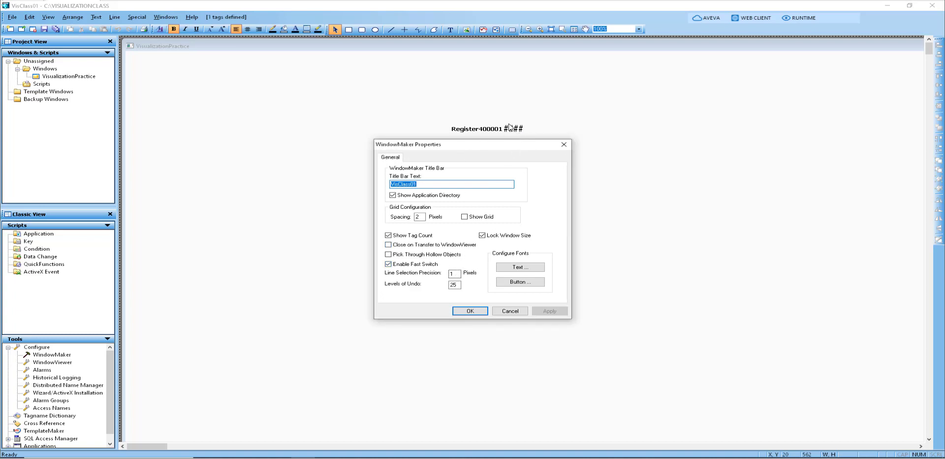
mouse_move(529, 131)
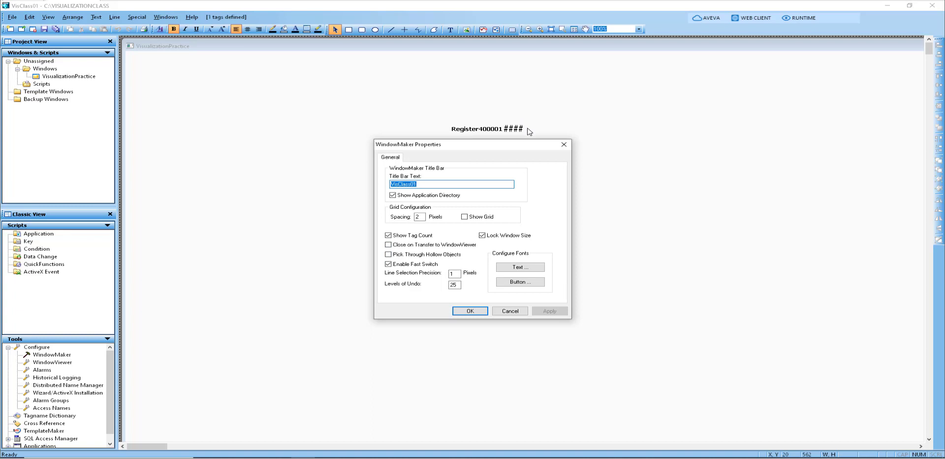
mouse_move(482, 244)
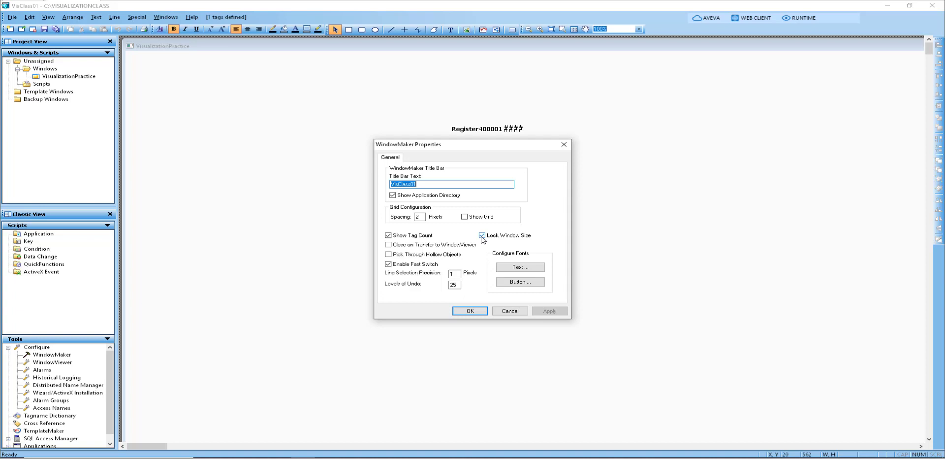
left_click(482, 235)
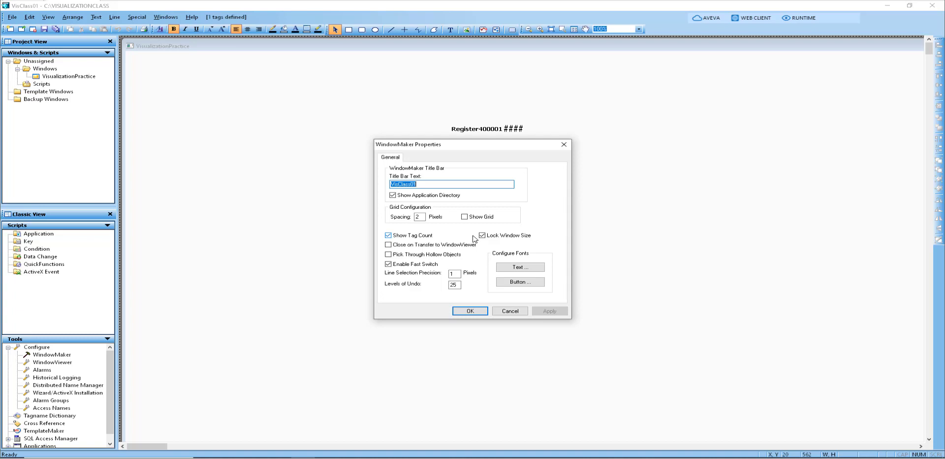
mouse_move(473, 239)
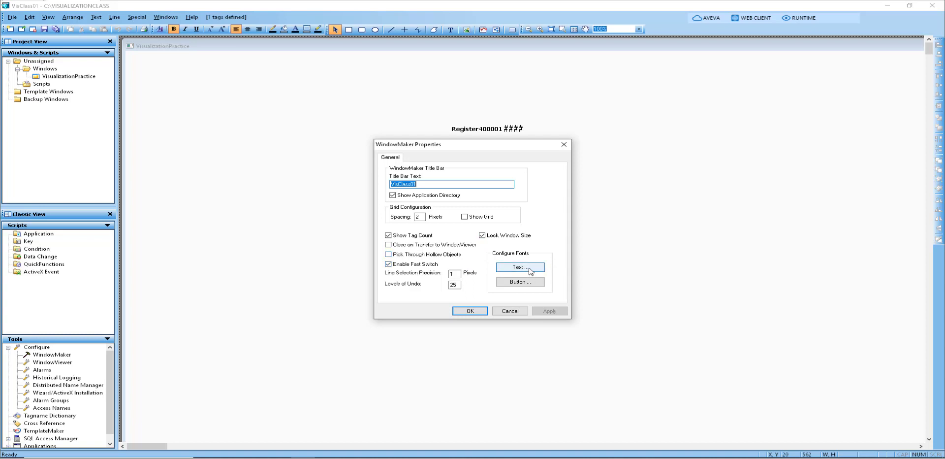
mouse_move(531, 272)
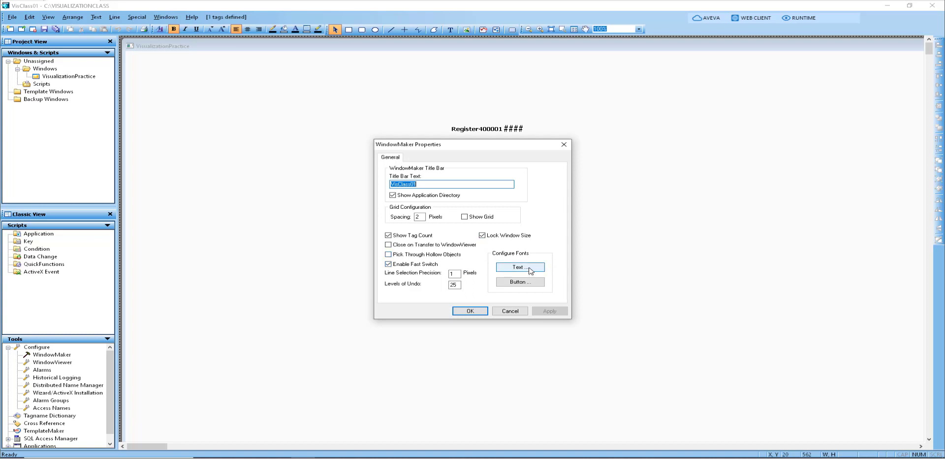
Open the default Text font settings under Configure Fonts.
left_click(519, 267)
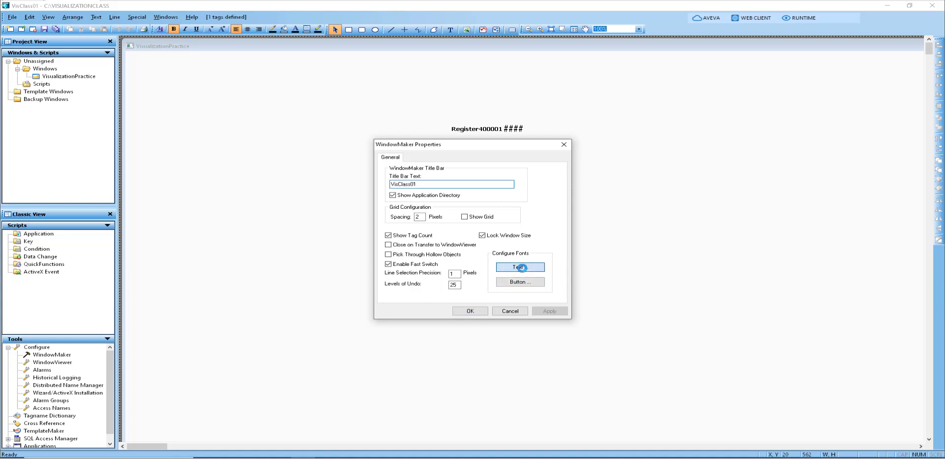
left_click(519, 267)
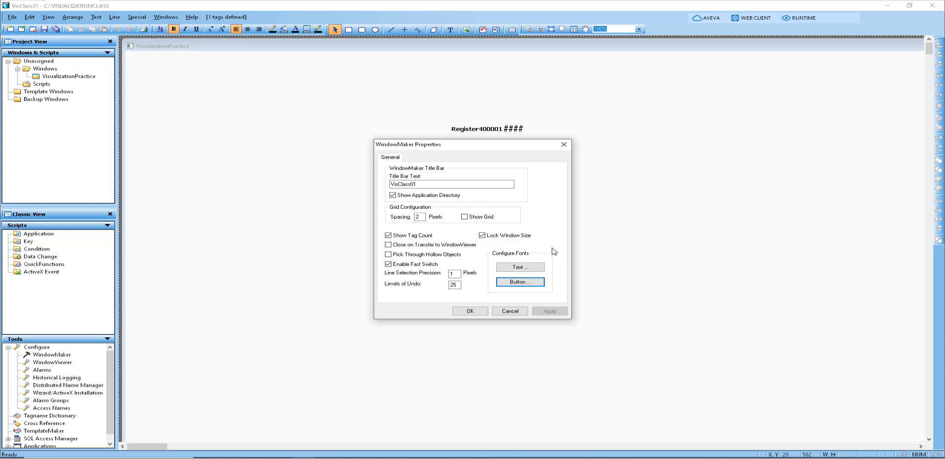
mouse_move(489, 324)
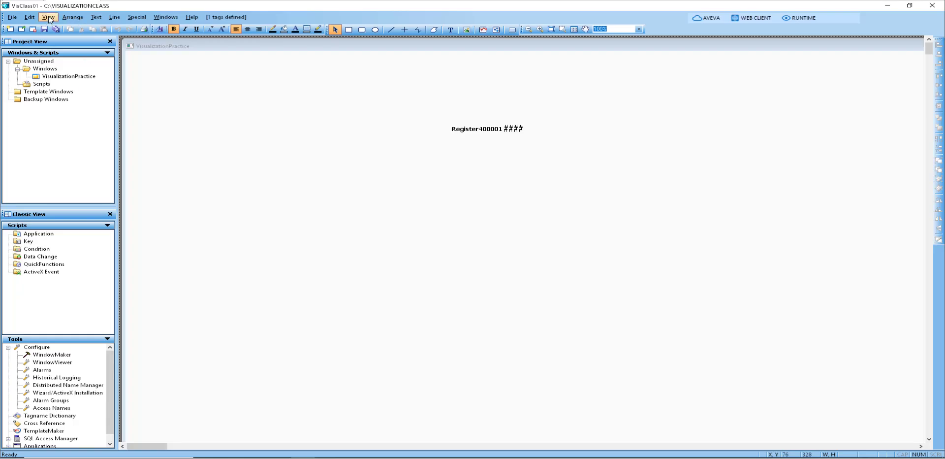
left_click(48, 16)
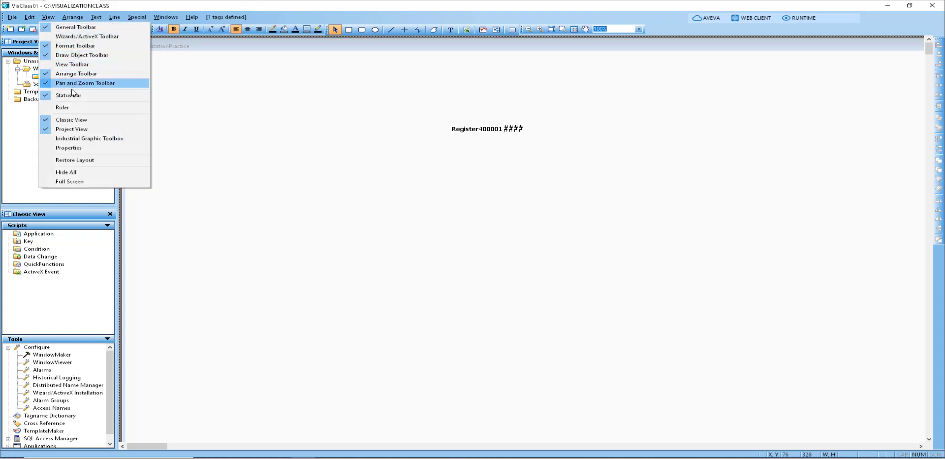
mouse_move(75, 27)
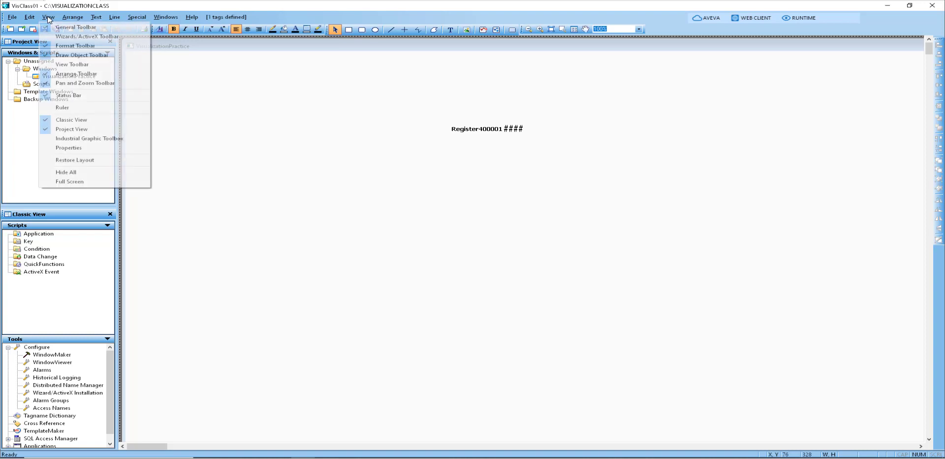
mouse_move(63, 107)
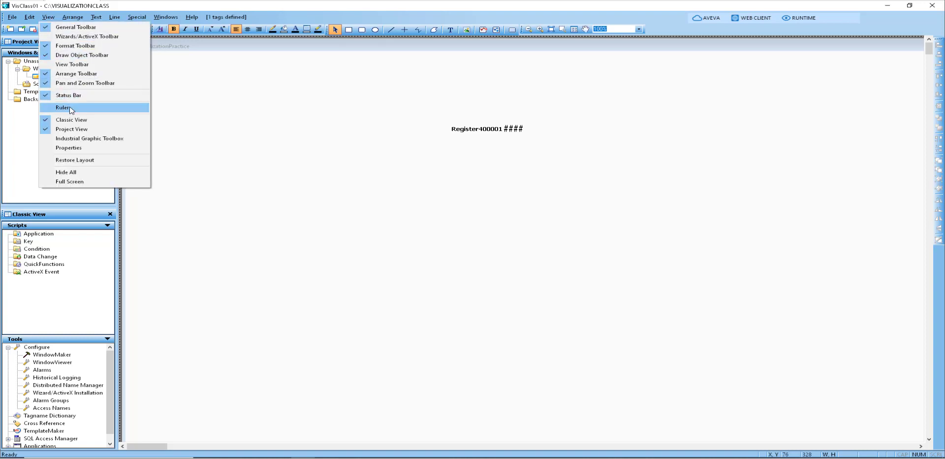
left_click(63, 108)
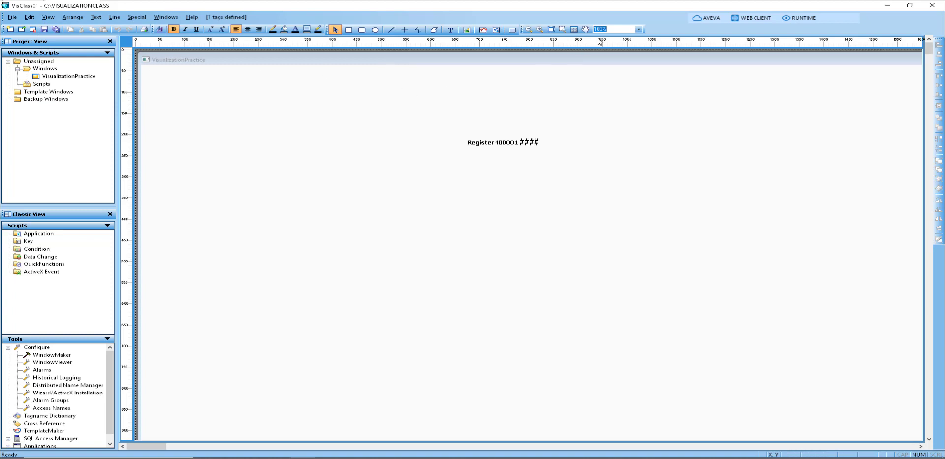
mouse_move(124, 94)
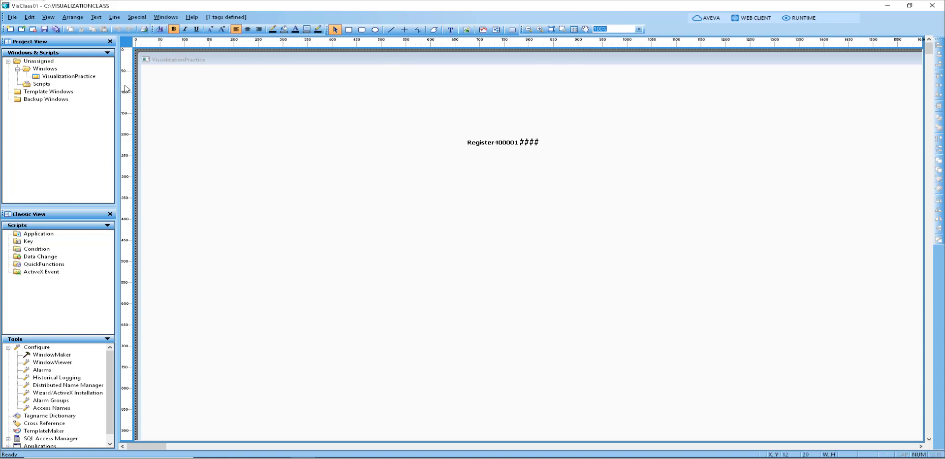
mouse_move(127, 78)
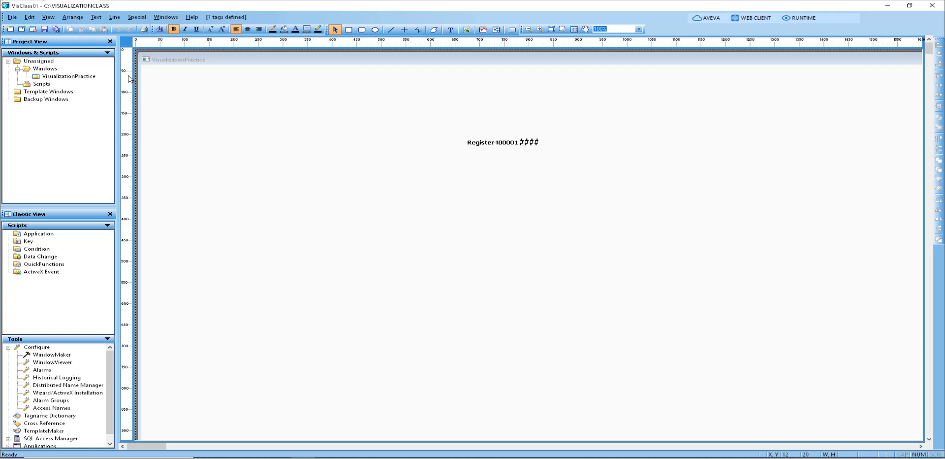
mouse_move(129, 75)
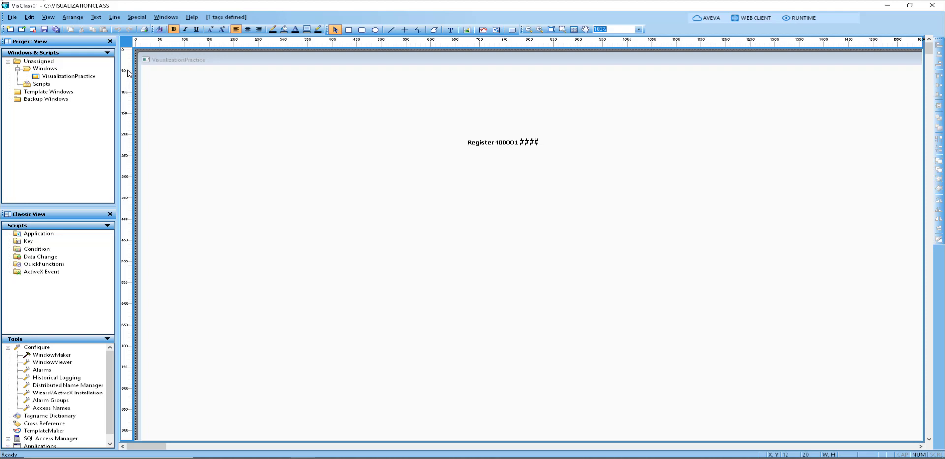
mouse_move(125, 73)
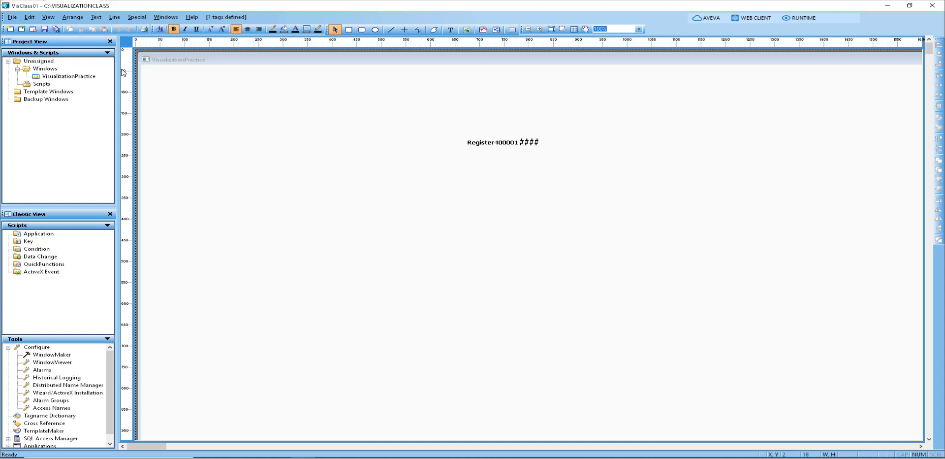
mouse_move(108, 79)
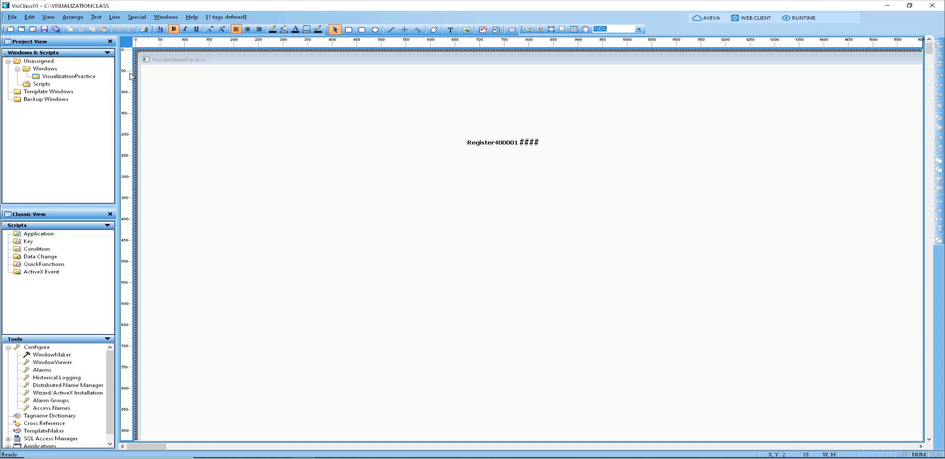
mouse_move(348, 103)
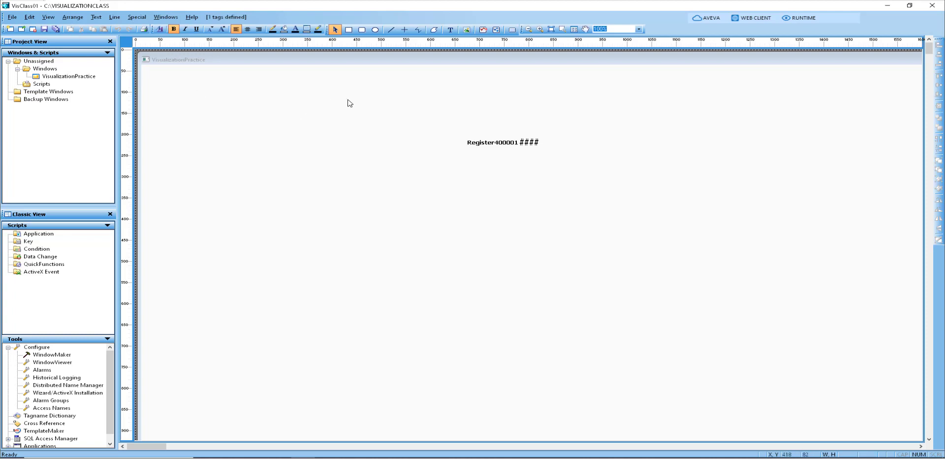
mouse_move(531, 55)
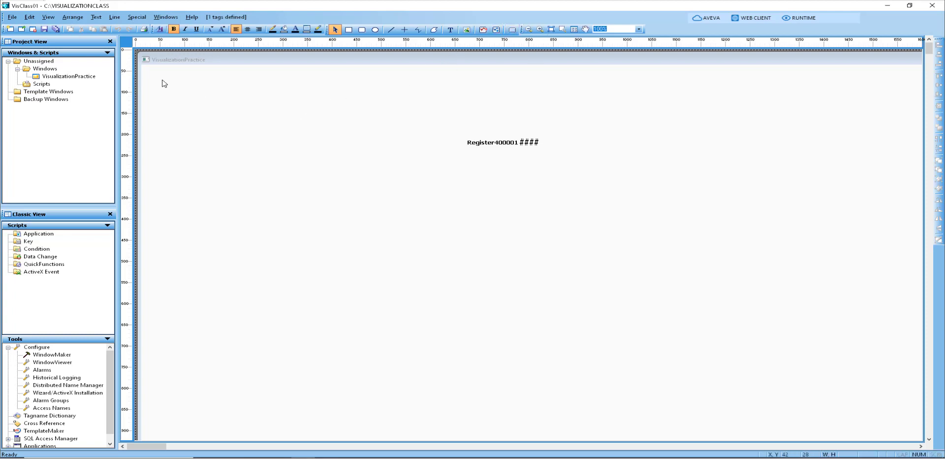
mouse_move(123, 56)
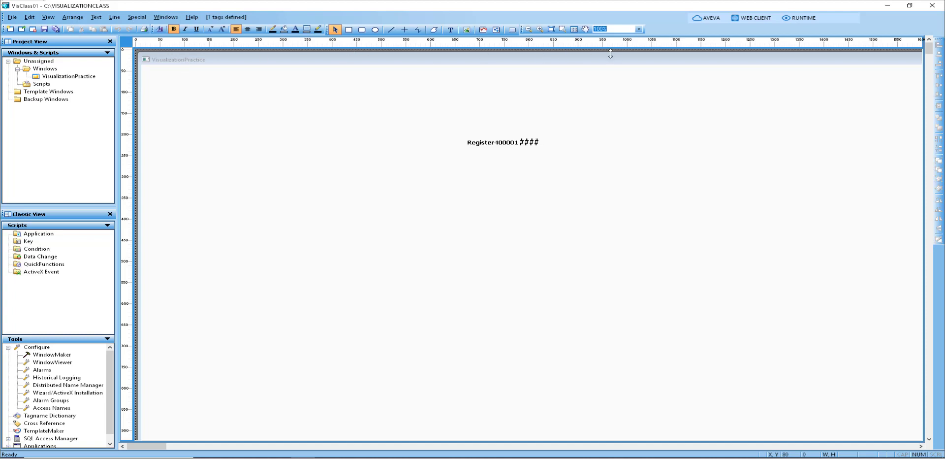
mouse_move(542, 77)
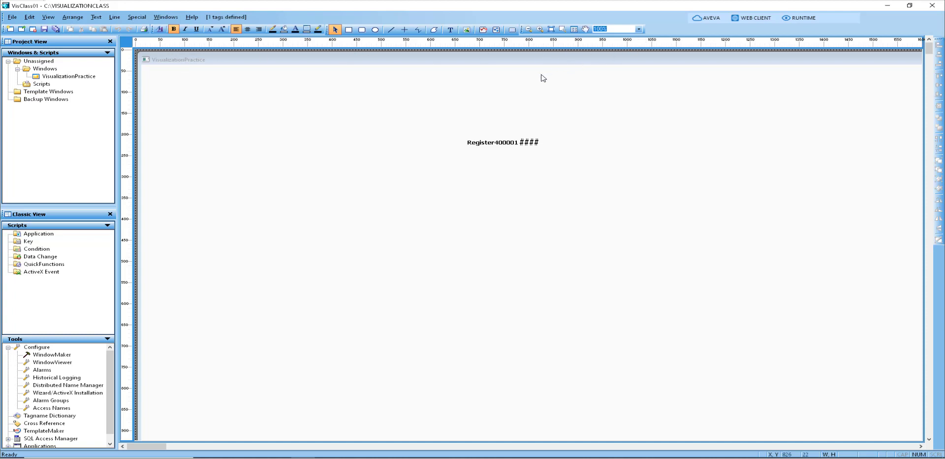
mouse_move(372, 108)
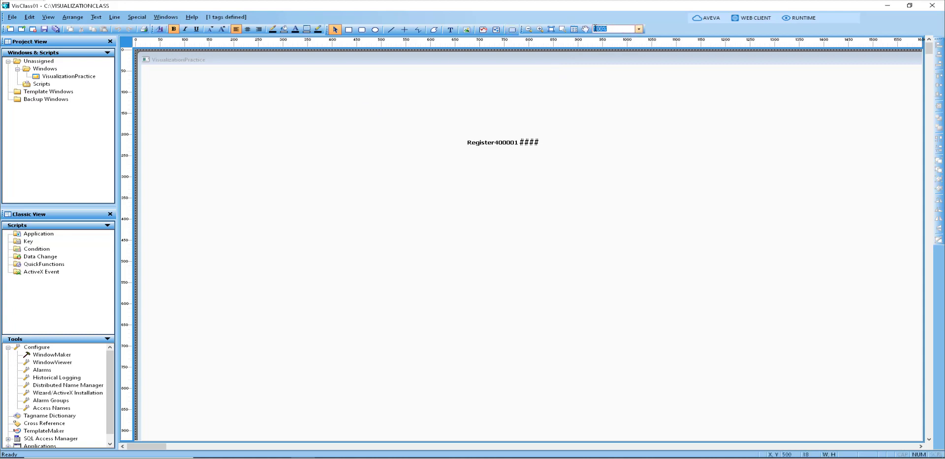
Choose 150% from the Pan and Zoom toolbar's zoom dropdown.
left_click(638, 29)
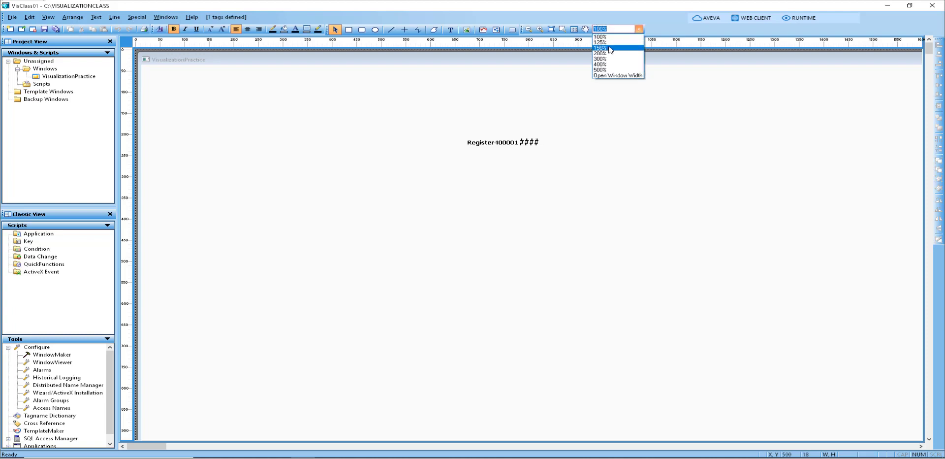
left_click(600, 47)
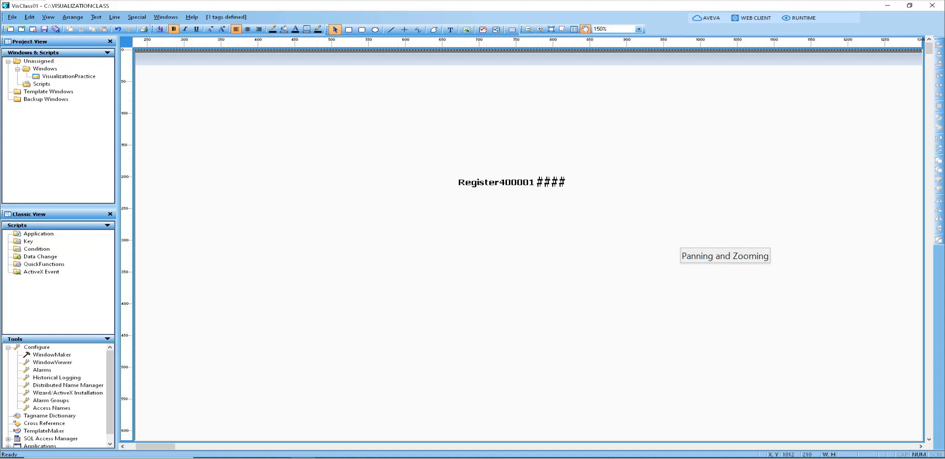
mouse_move(585, 28)
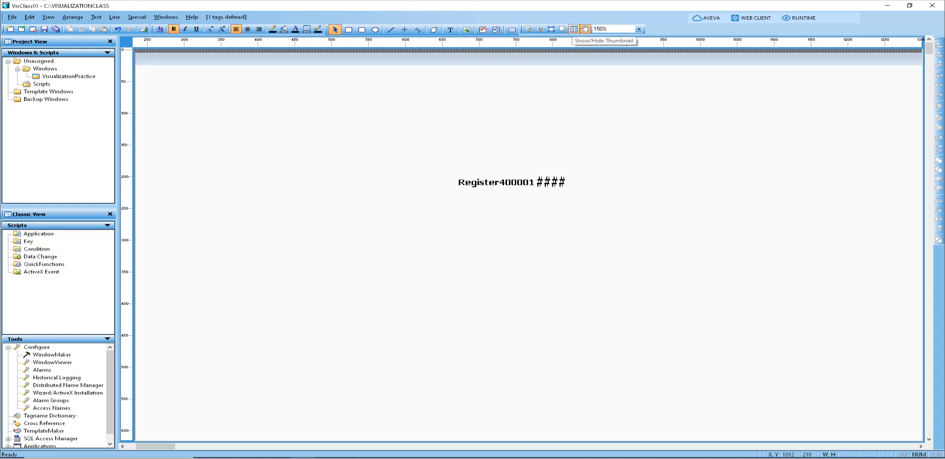
Show the Thumbnails panel, drag it aside, and zoom to 372% on Register400001.
left_click(573, 29)
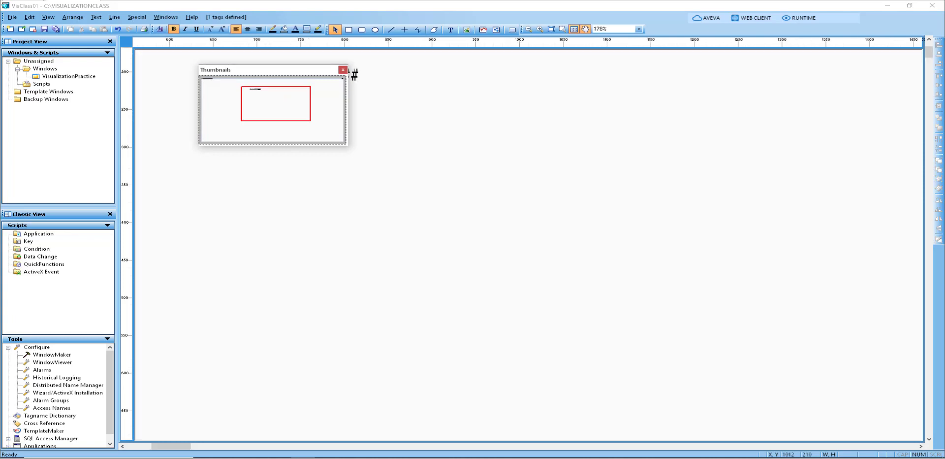
left_click_drag(272, 69, 735, 78)
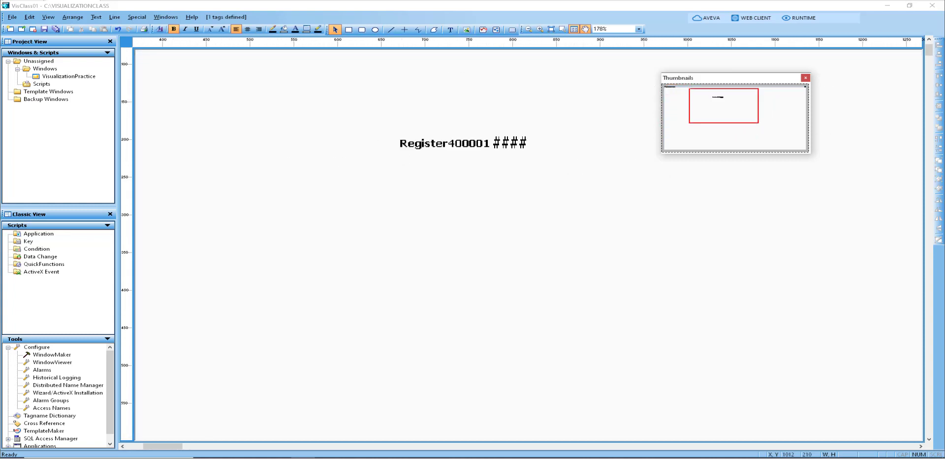
left_click(626, 29)
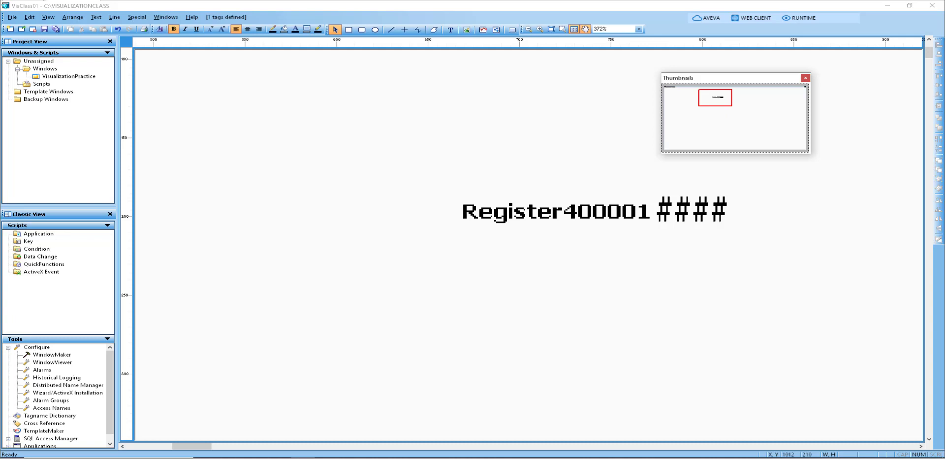
left_click_drag(736, 78, 558, 81)
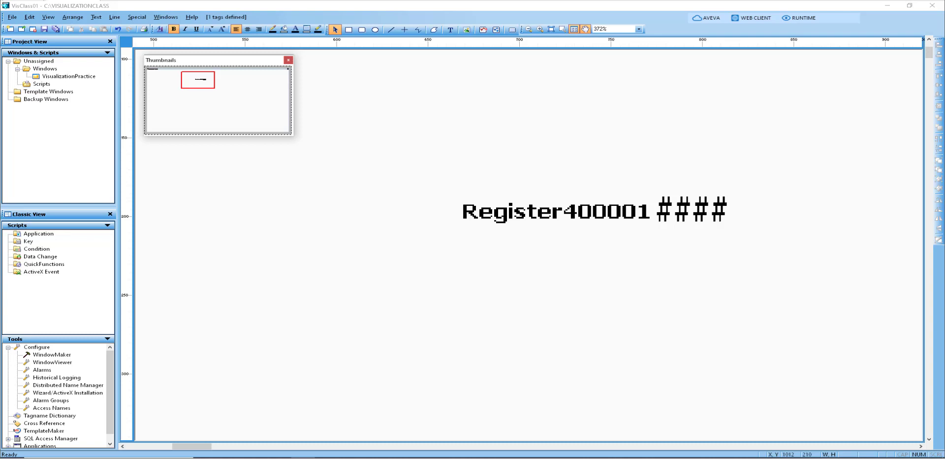
Close the Thumbnails panel and set the canvas zoom to 120%.
left_click(289, 59)
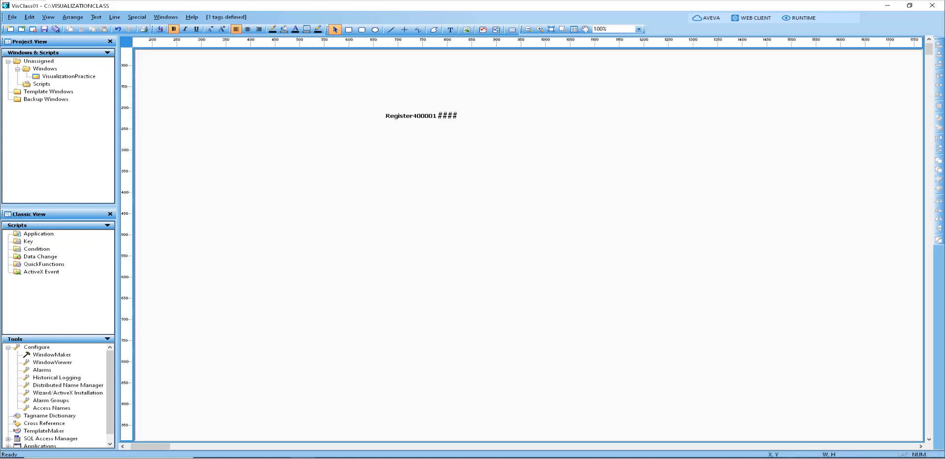
left_click(638, 29)
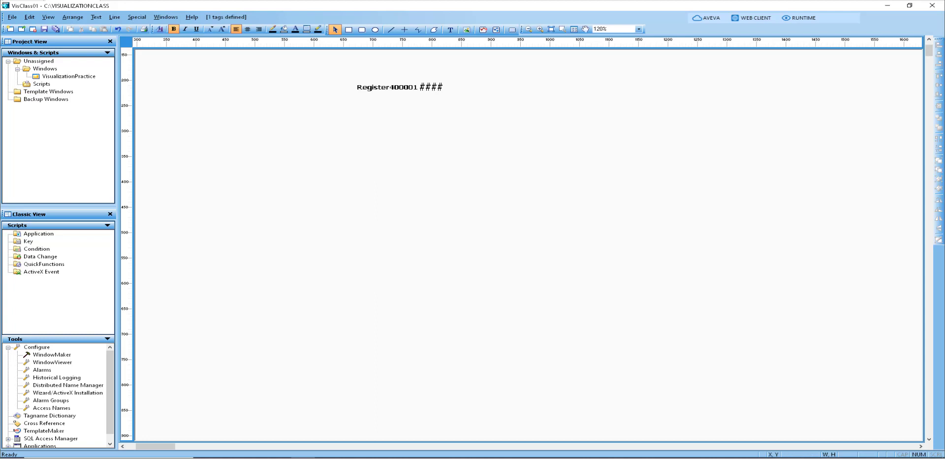
mouse_move(477, 118)
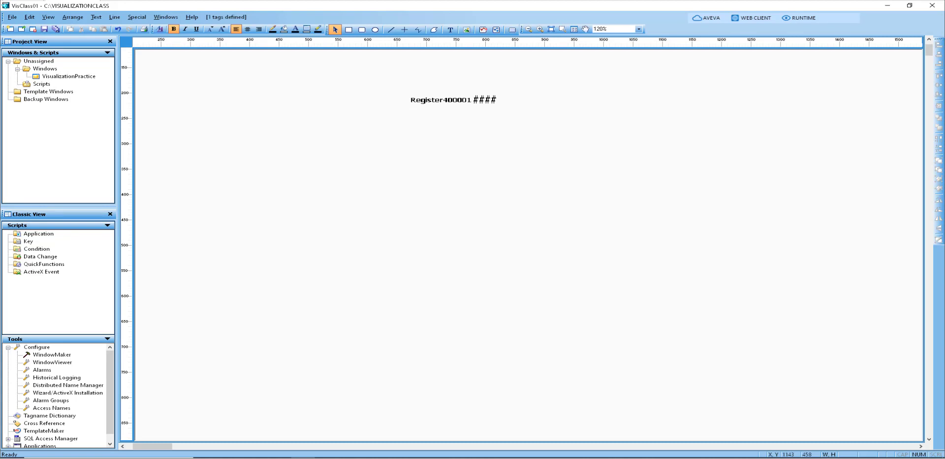
left_click(47, 16)
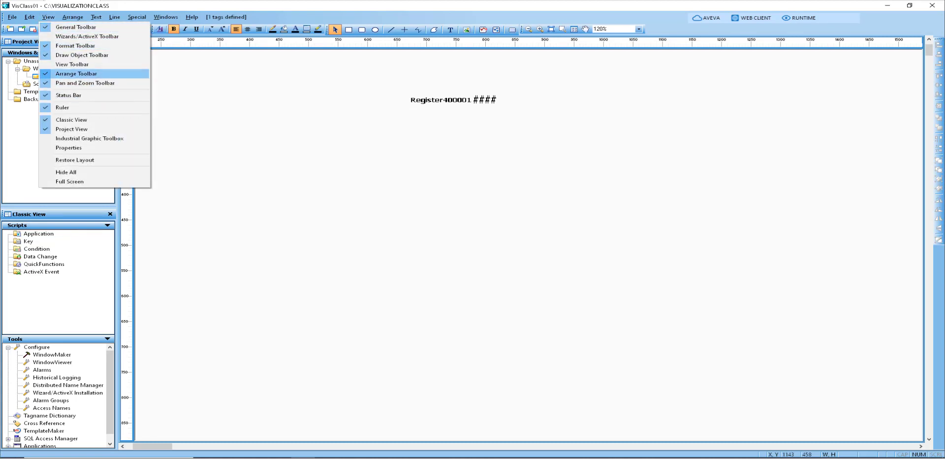
mouse_move(71, 64)
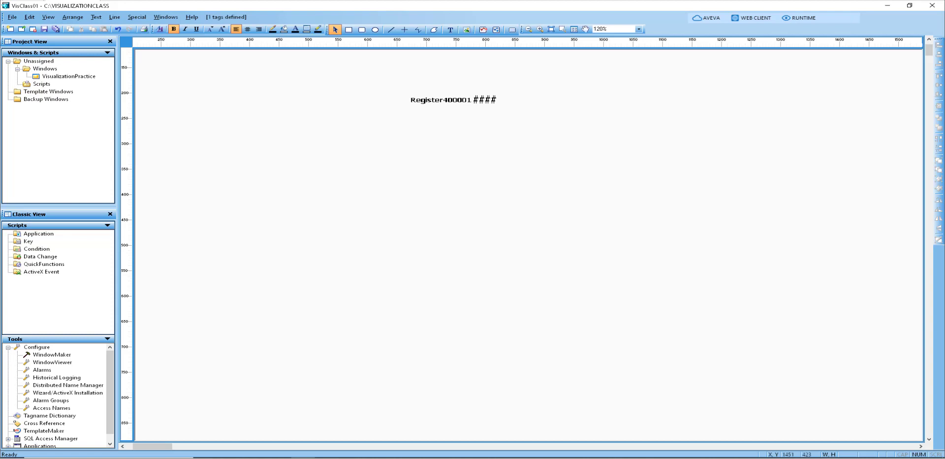
mouse_move(111, 340)
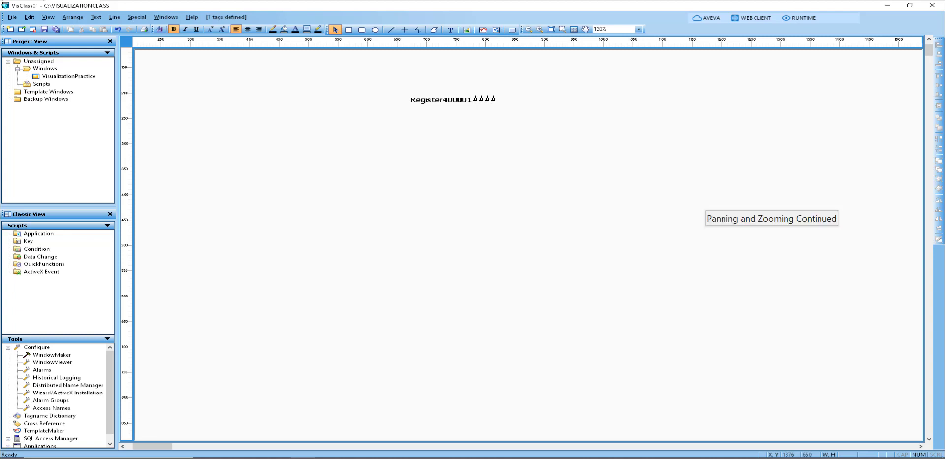
Review VisualizationPractice in the Windows to Open list, in Details and then List view.
left_click(11, 16)
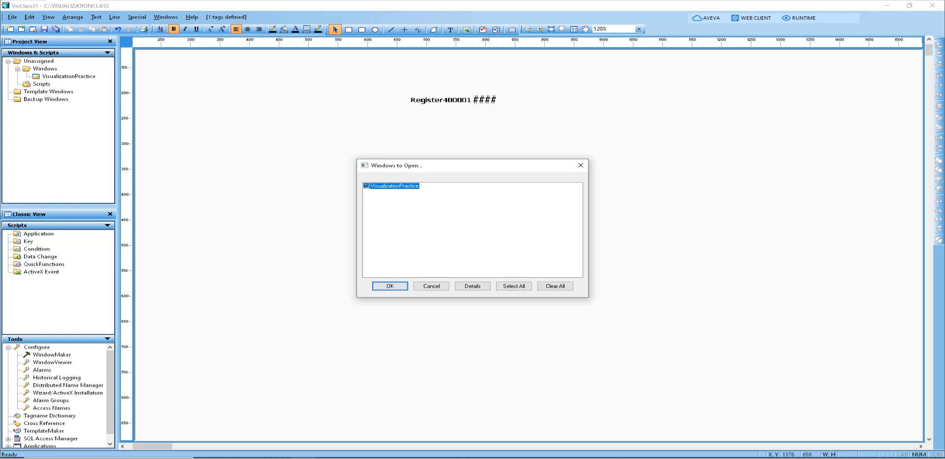
left_click(472, 286)
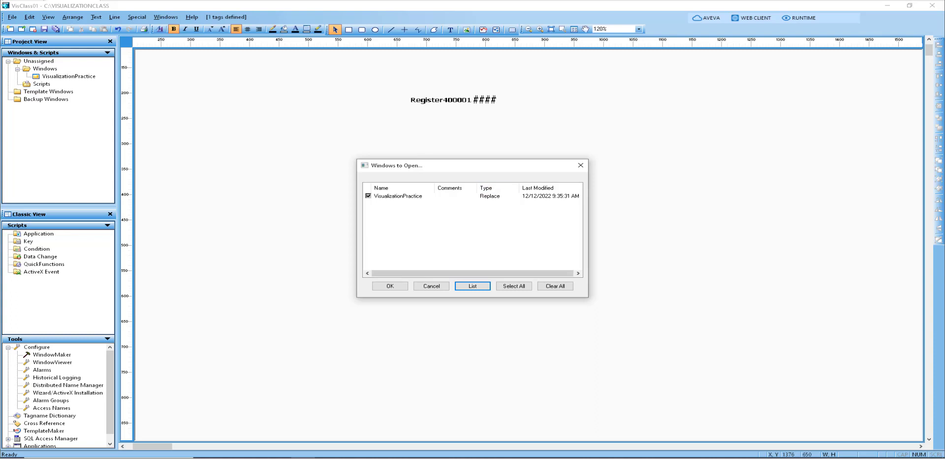
left_click(473, 286)
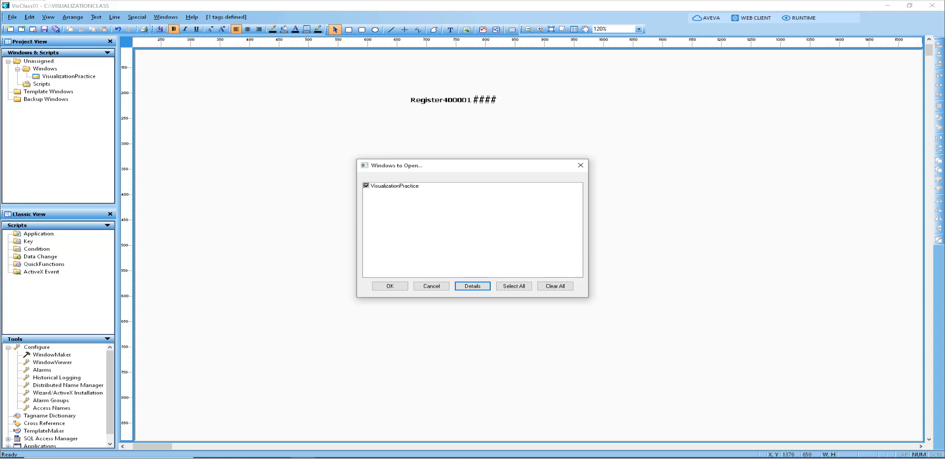
left_click_drag(587, 298, 750, 406)
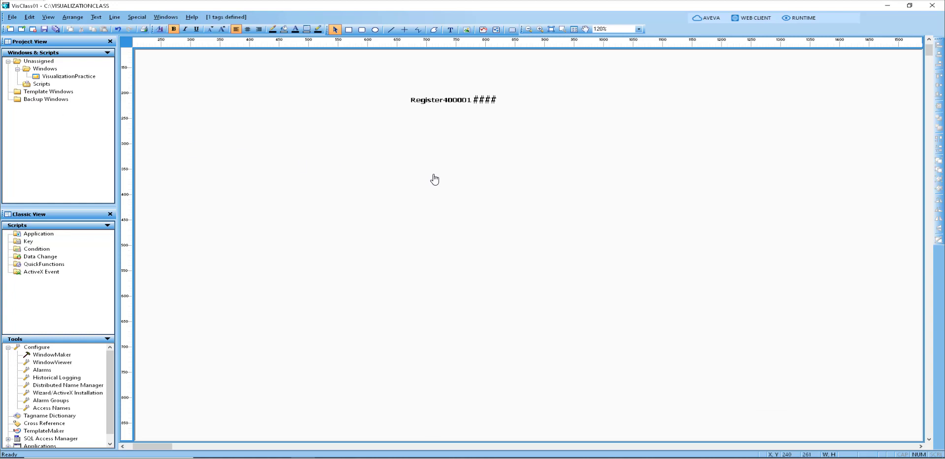
mouse_move(519, 132)
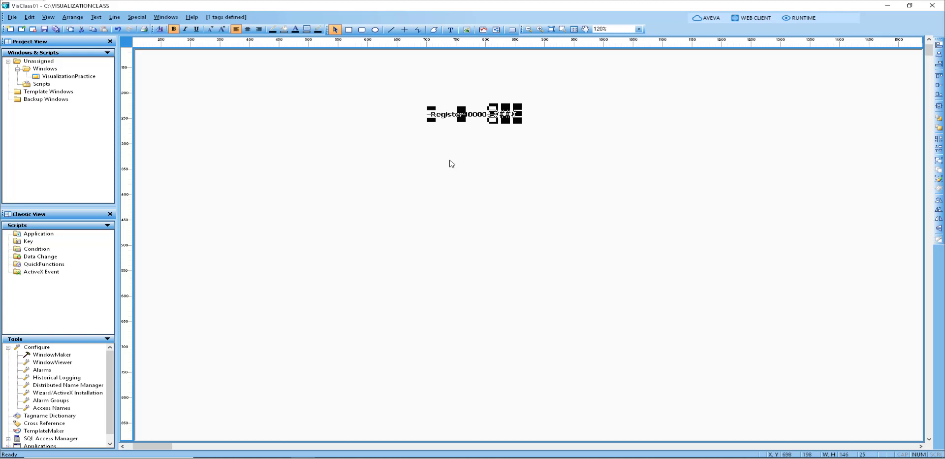
Zoom the canvas from 120% to a much higher magnification so Register400001 looks large.
left_click(641, 29)
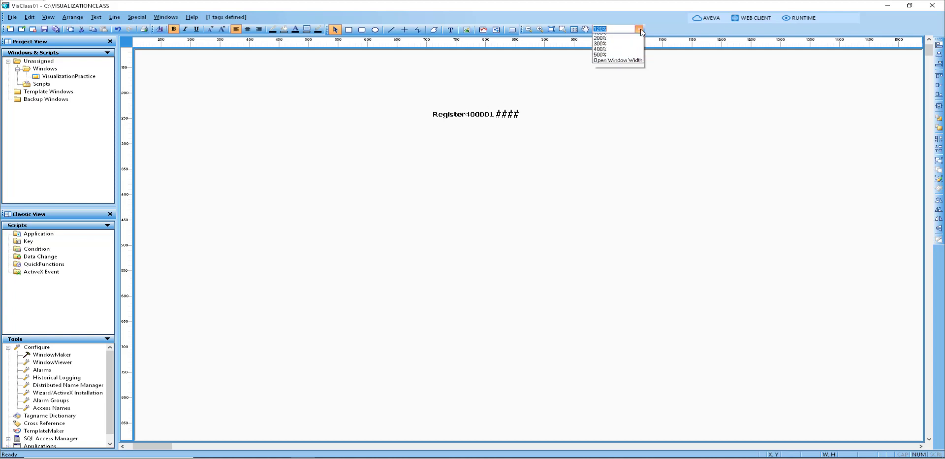
left_click(600, 49)
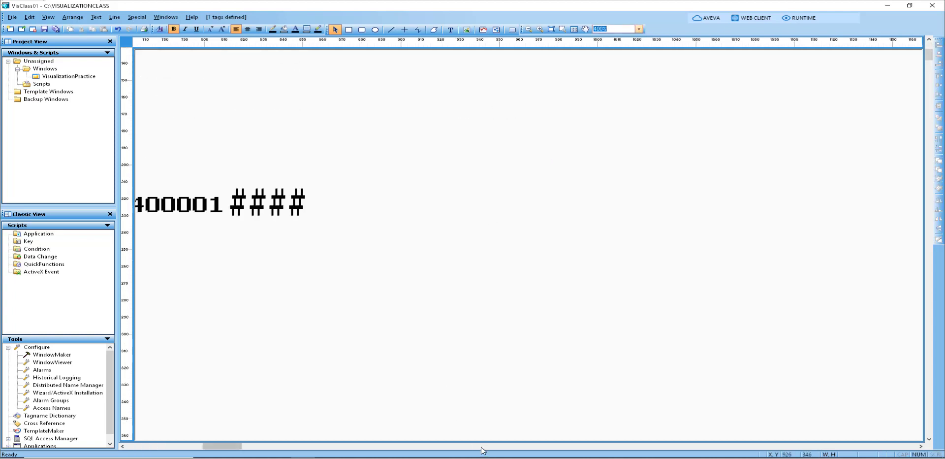
mouse_move(226, 451)
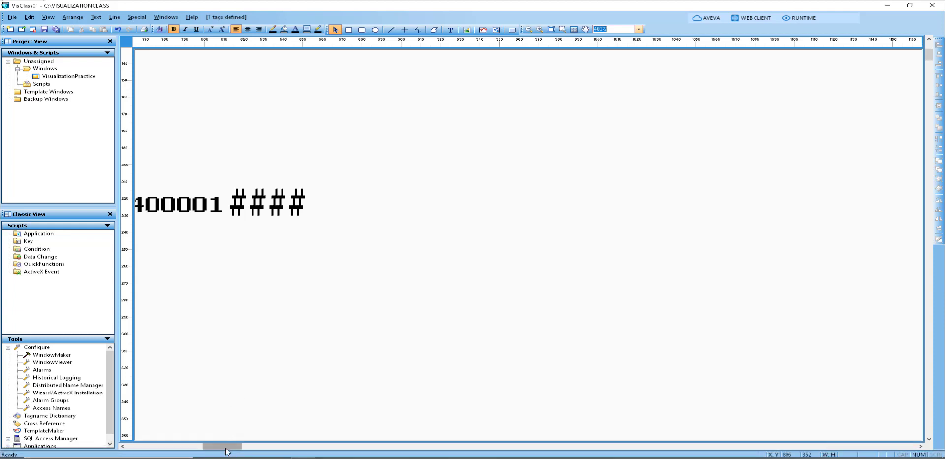